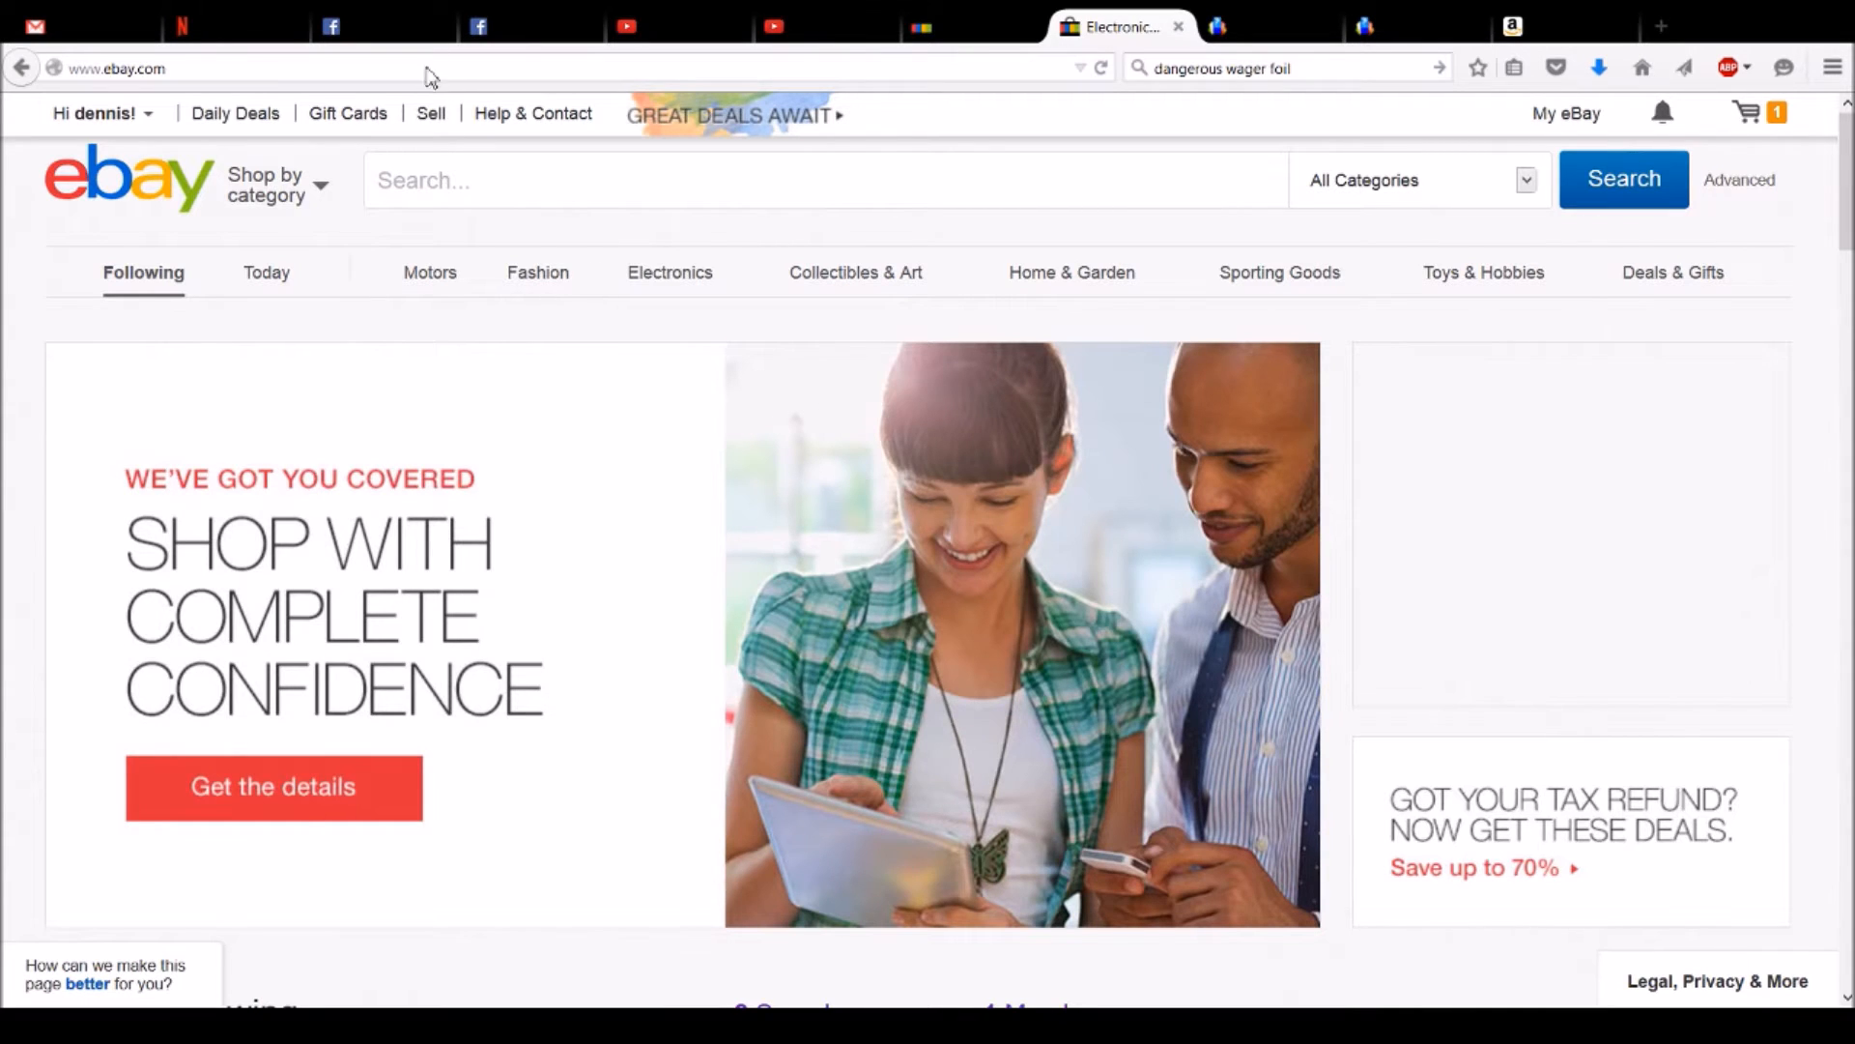
Go to Selling from the My eBay menu on the eBay home page
left_click(1566, 114)
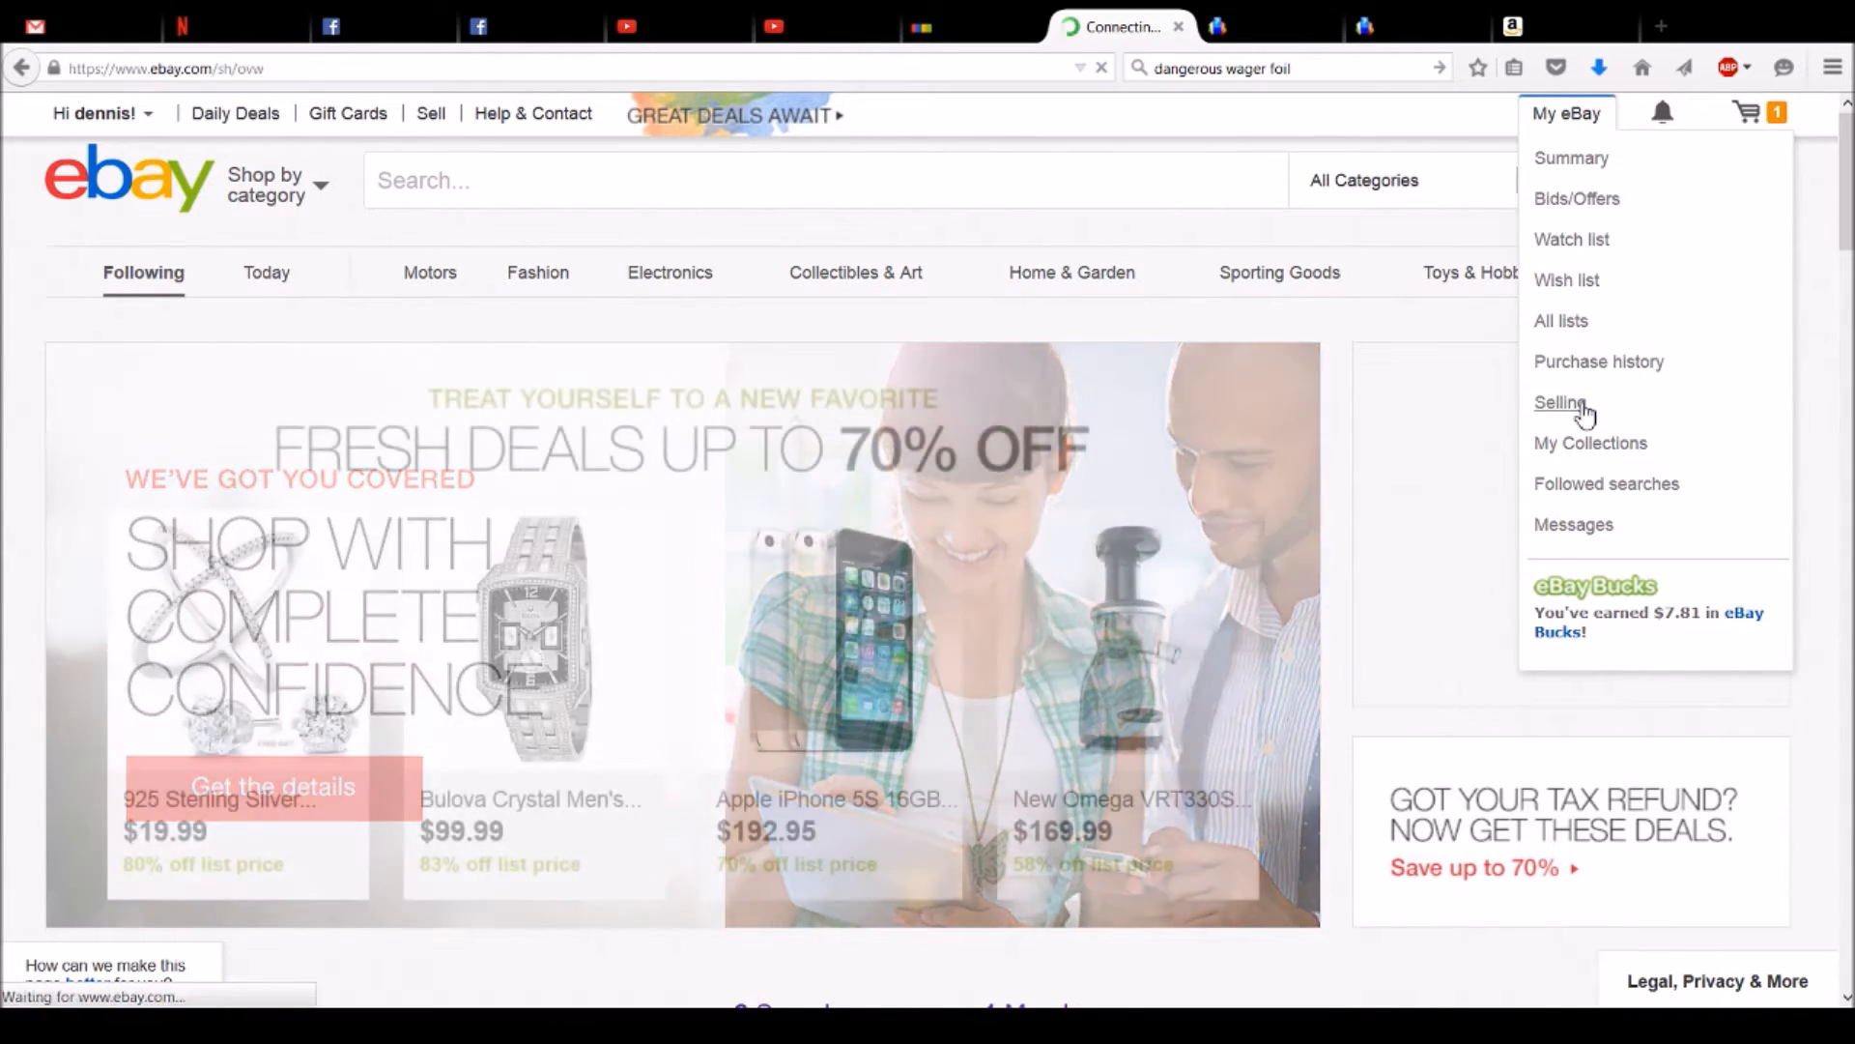
left_click(1560, 401)
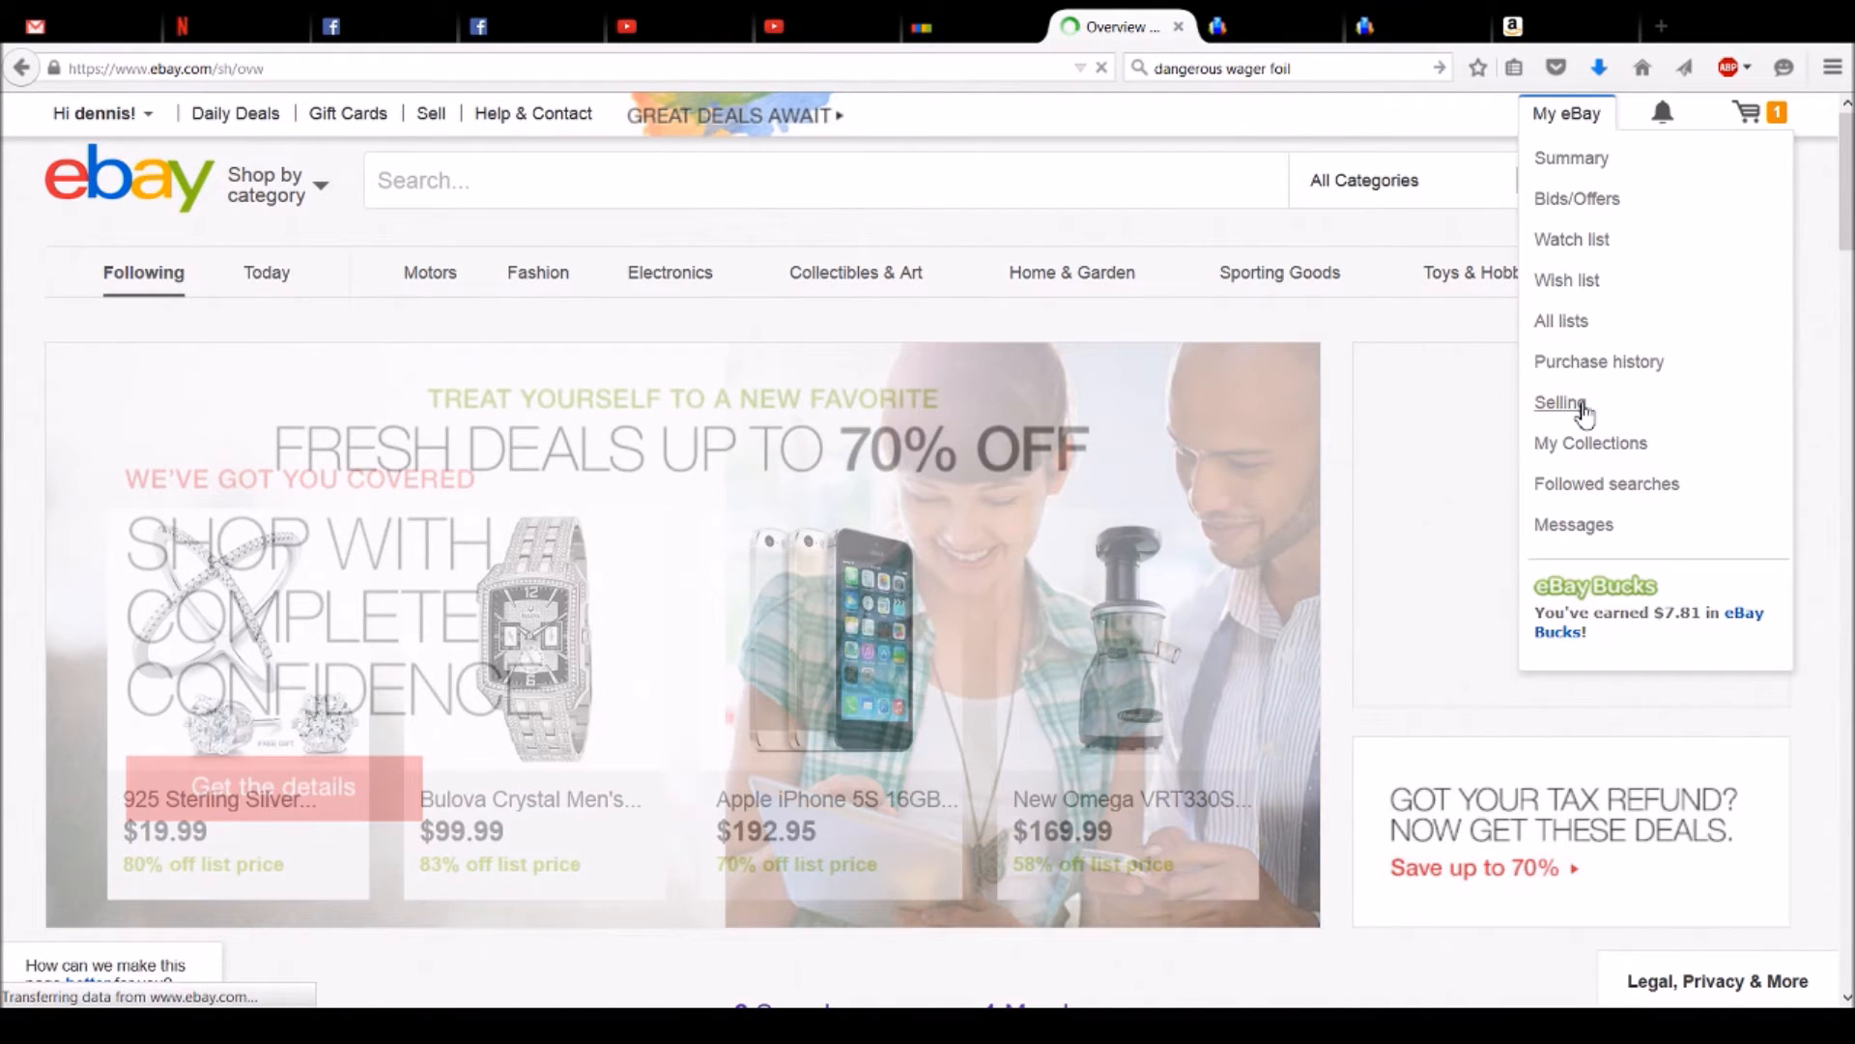
Load the Seller Hub Overview and scroll down to the Orders panel
left_click(1559, 402)
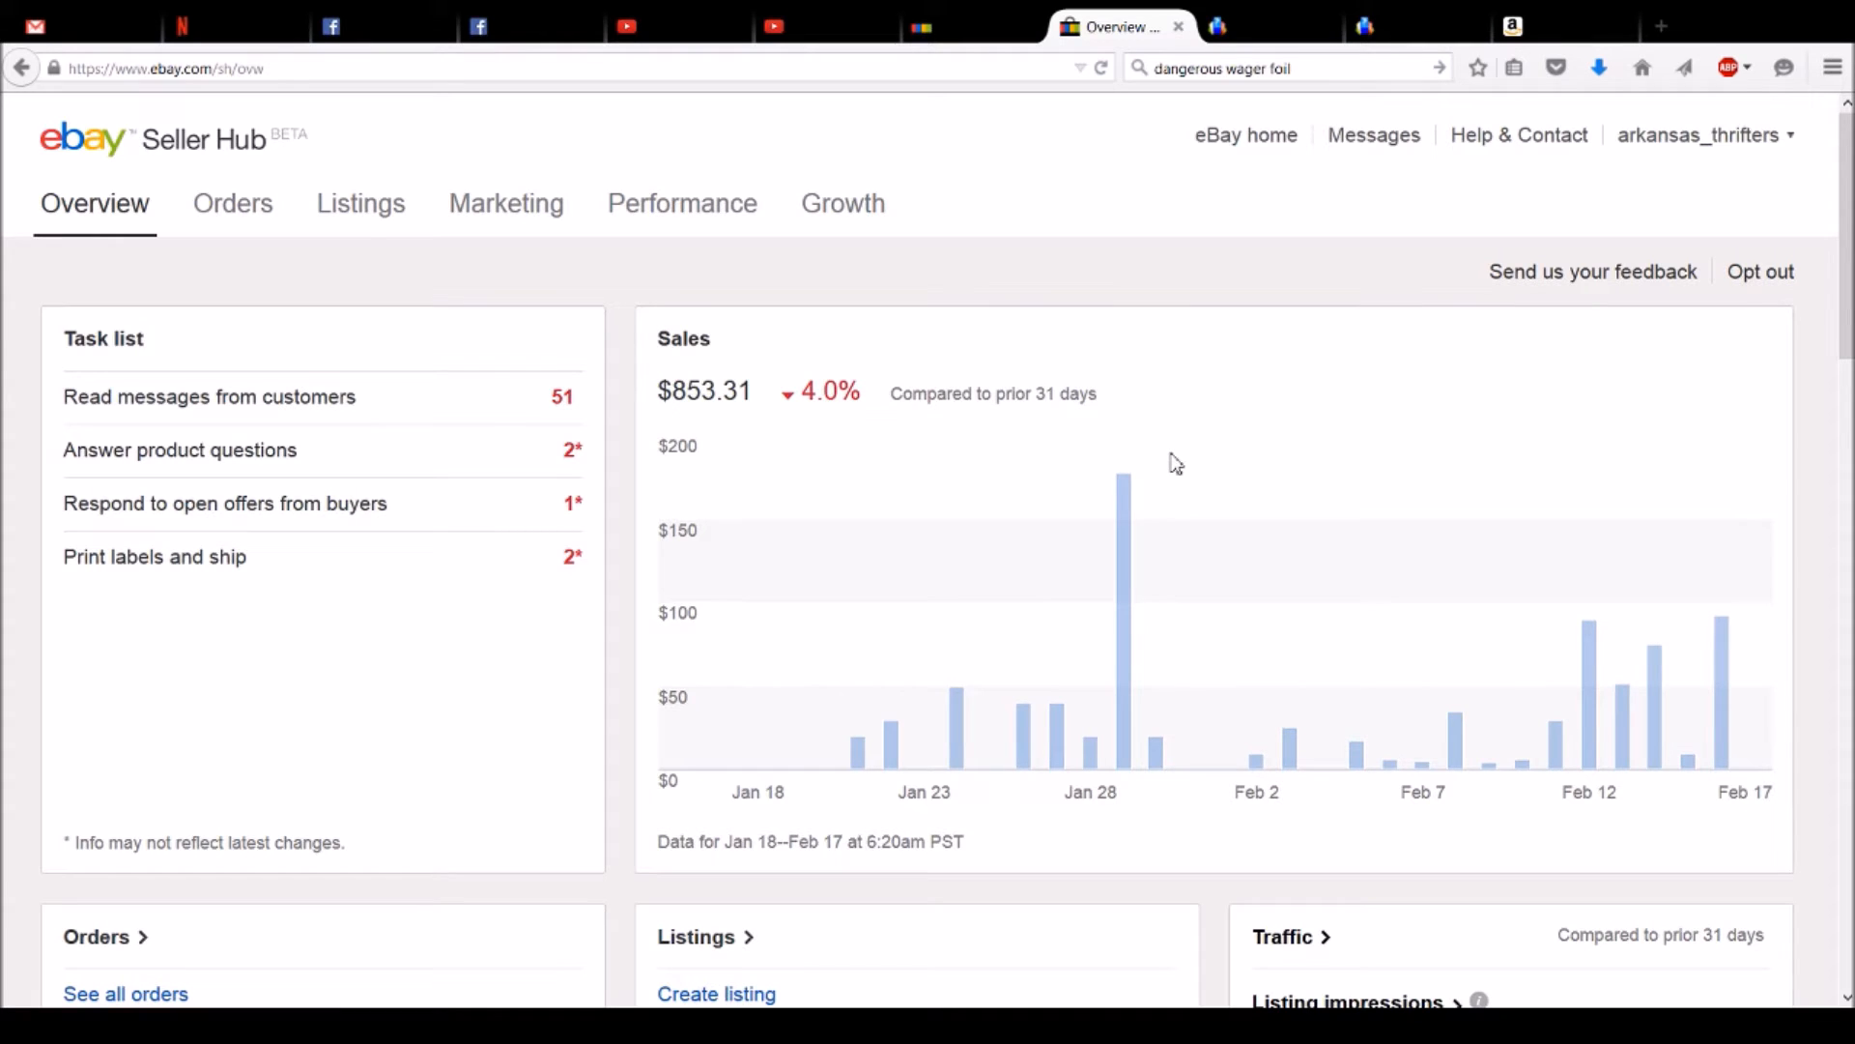
scroll("down", 3)
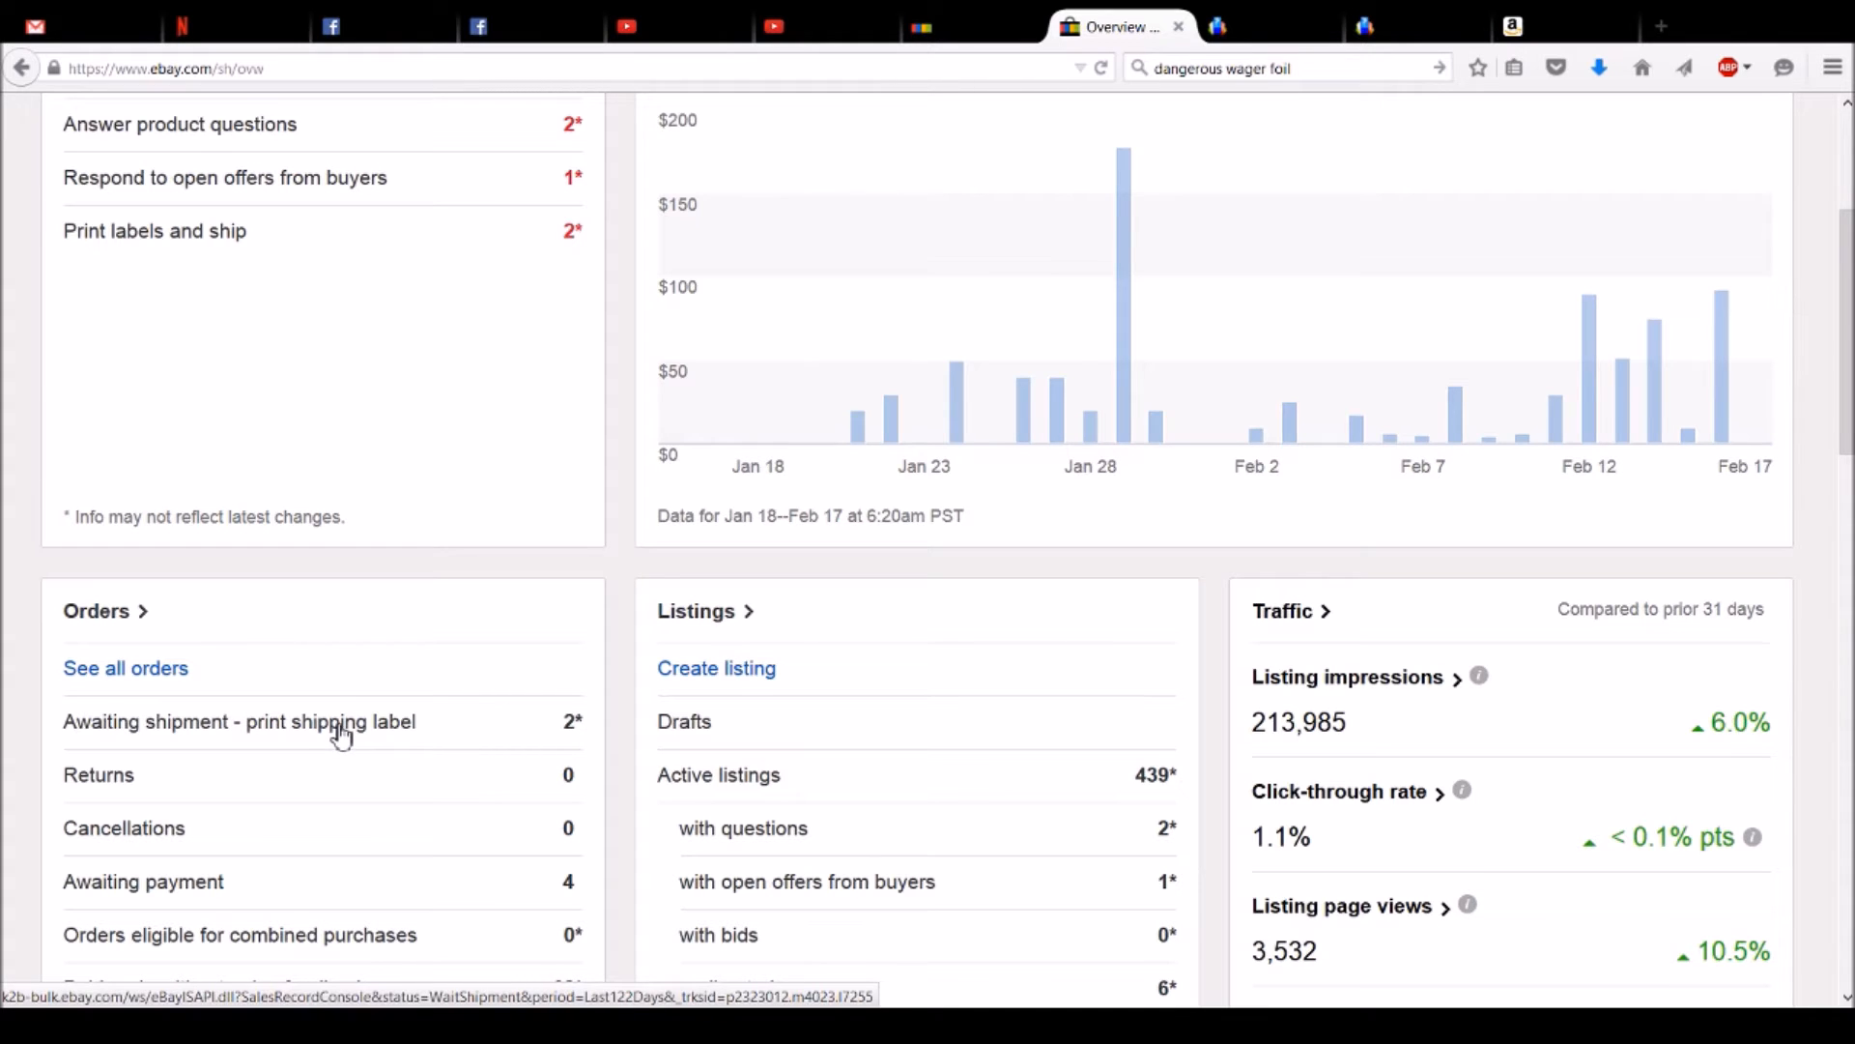
scroll("down", 3)
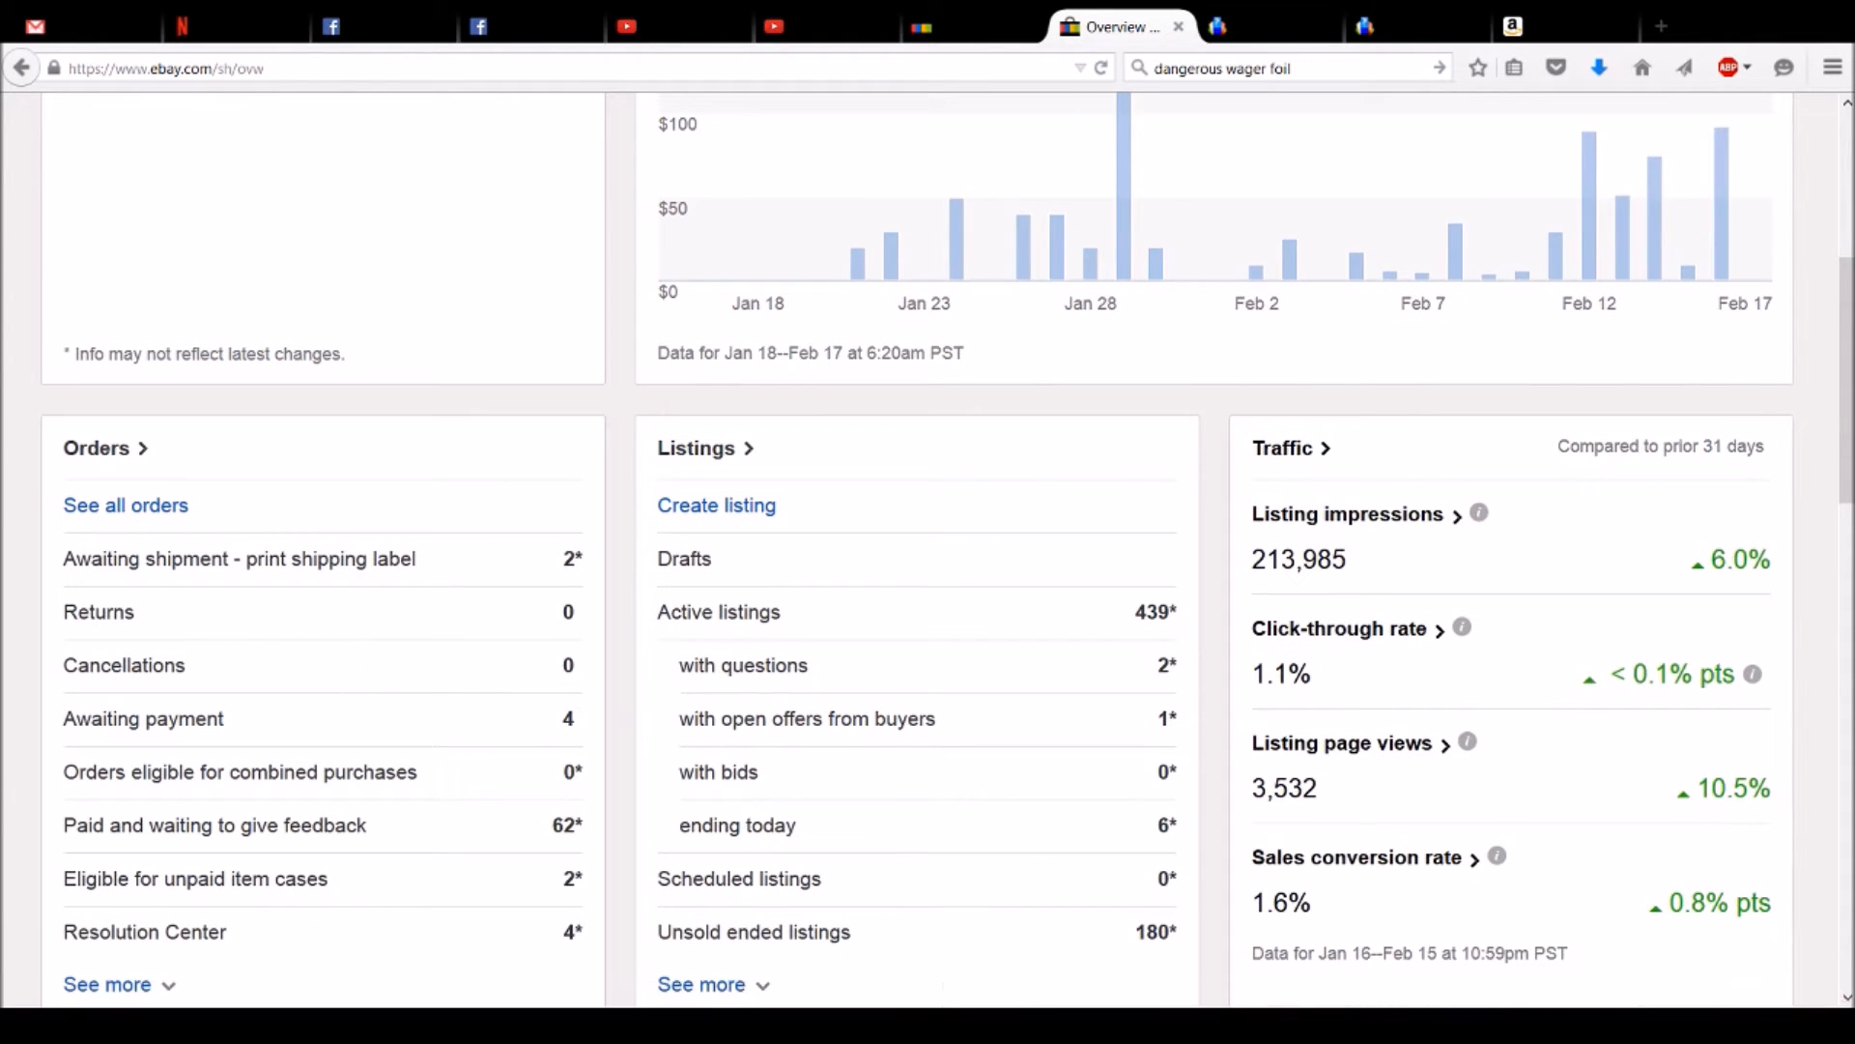
mouse_move(784, 753)
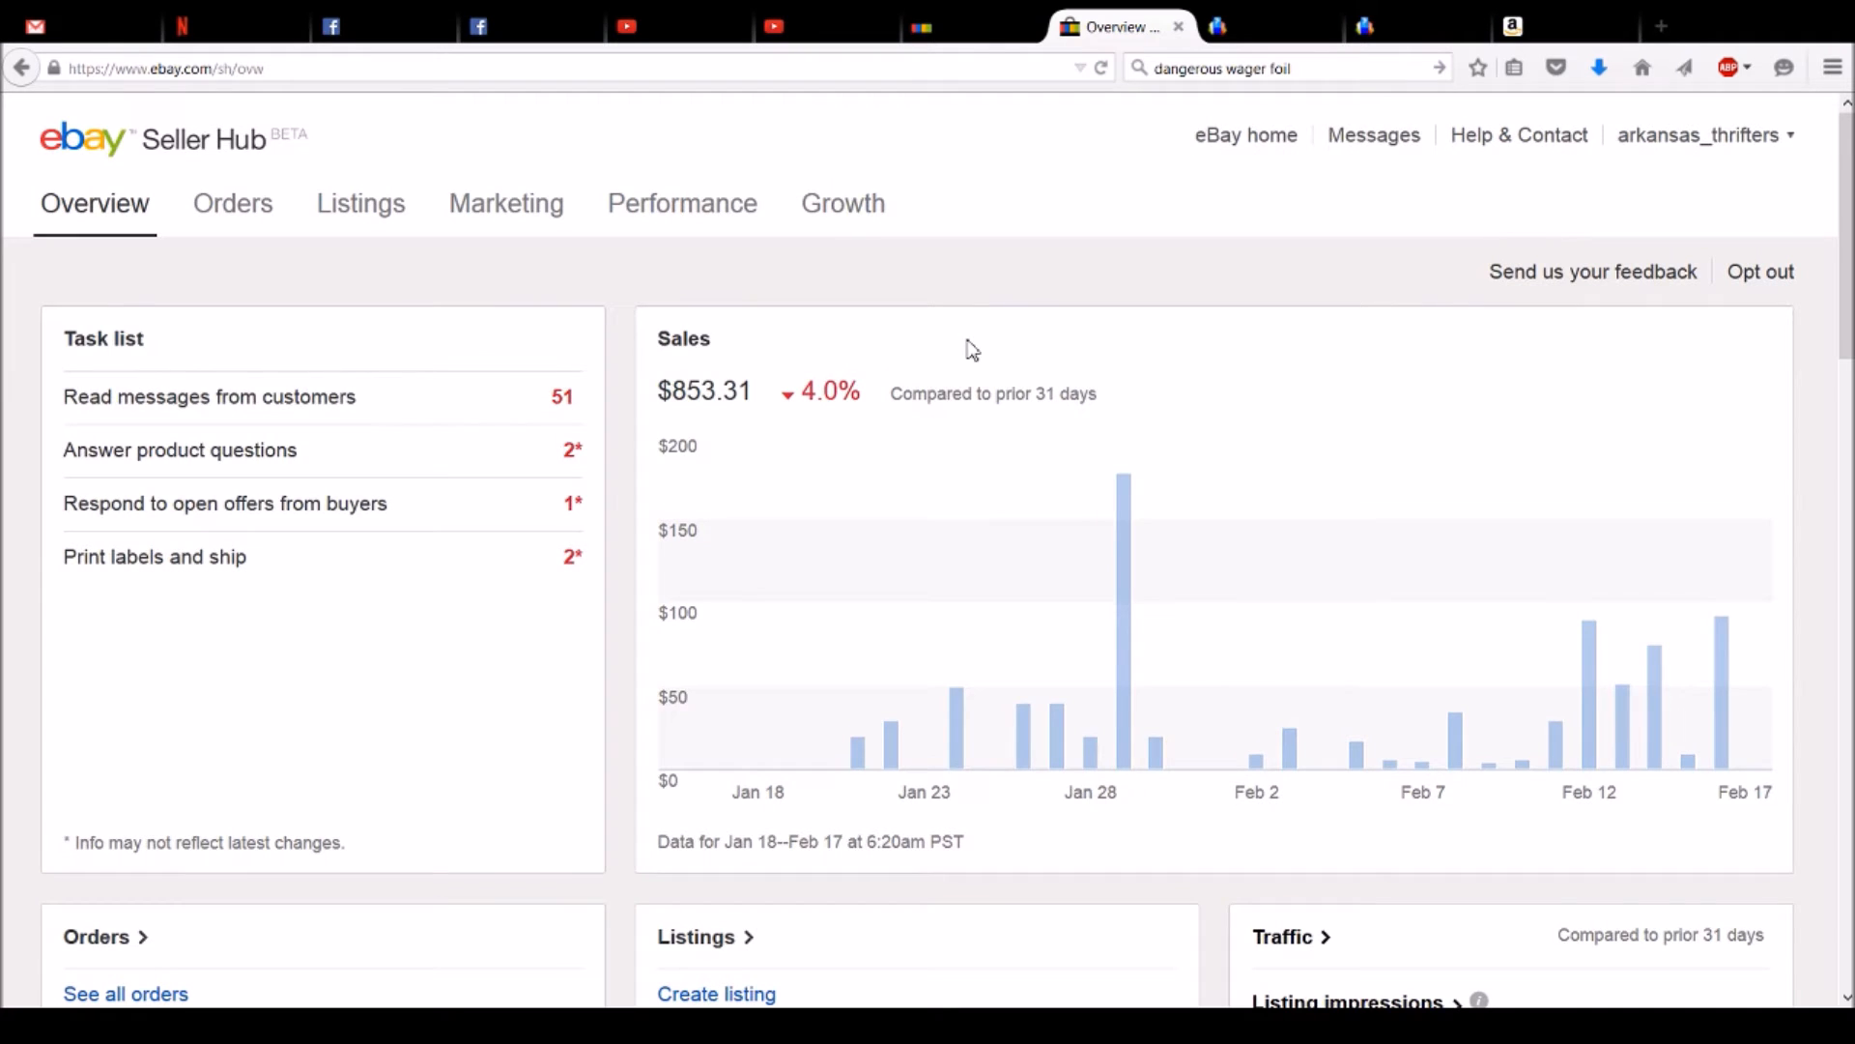
scroll("down", 3)
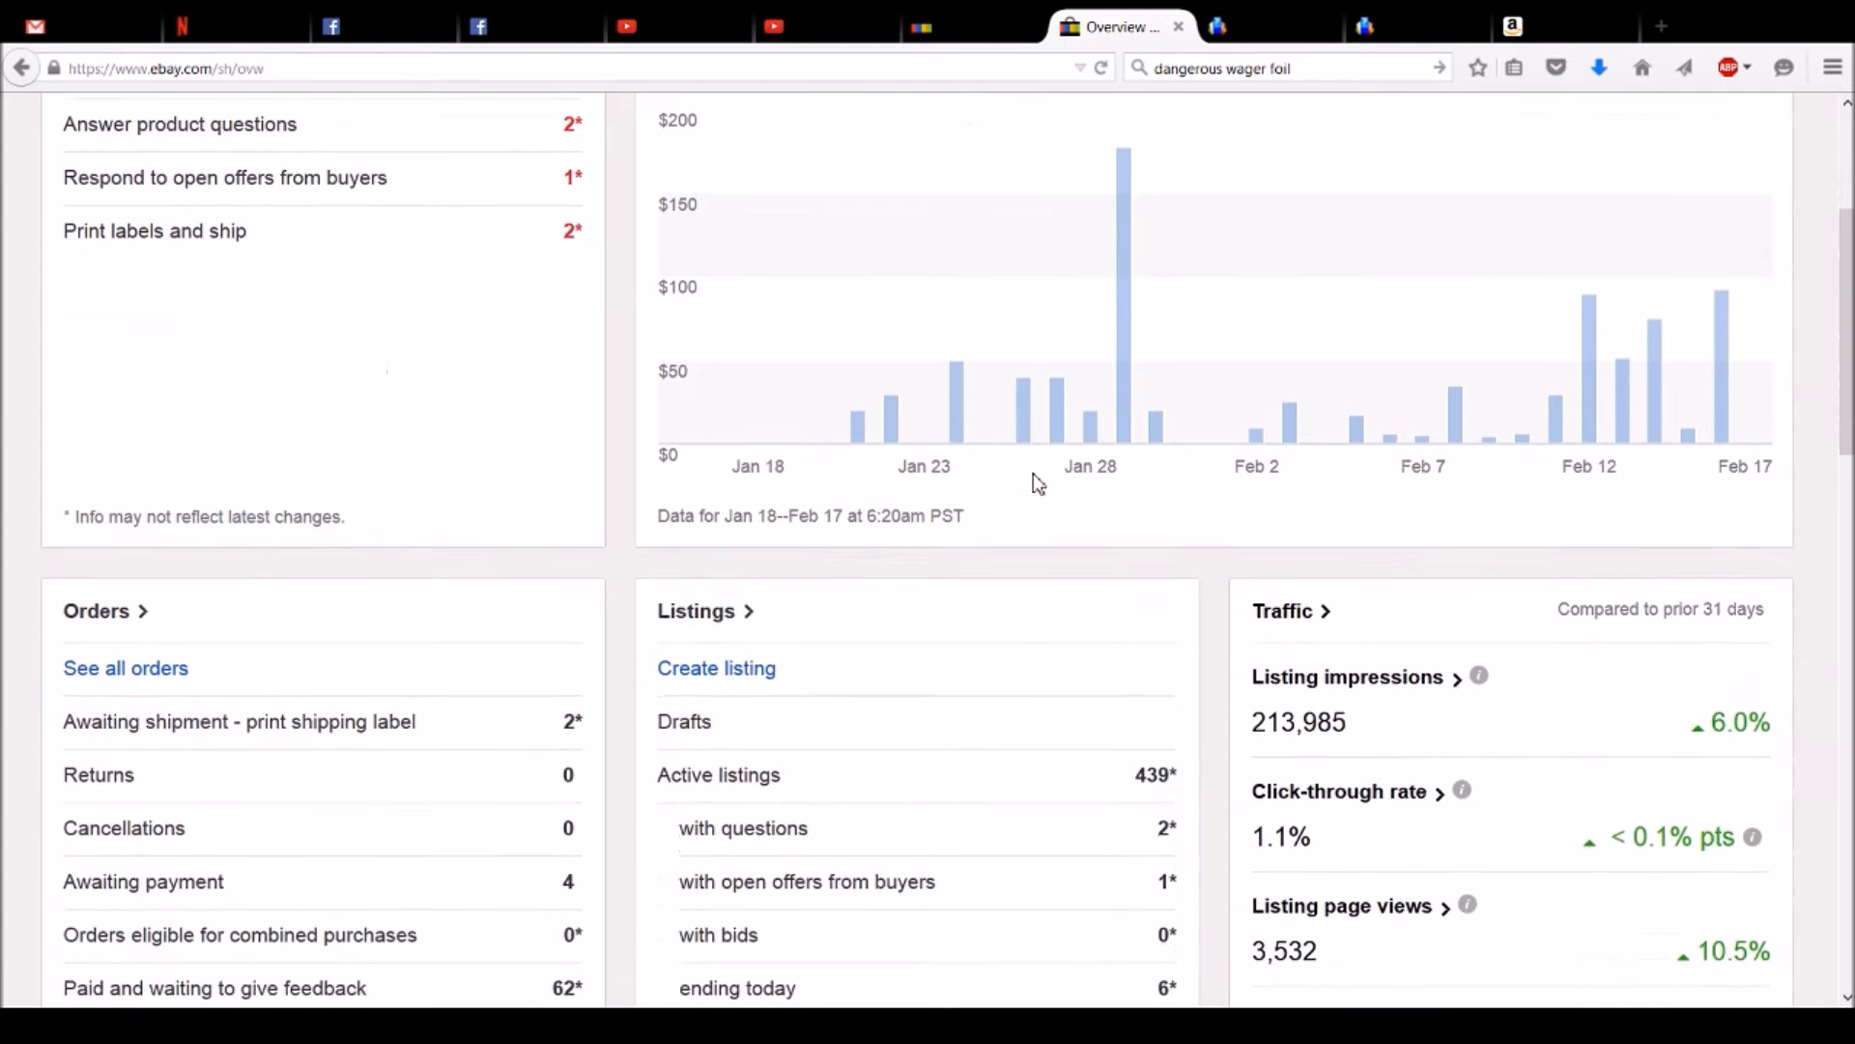
mouse_move(290, 732)
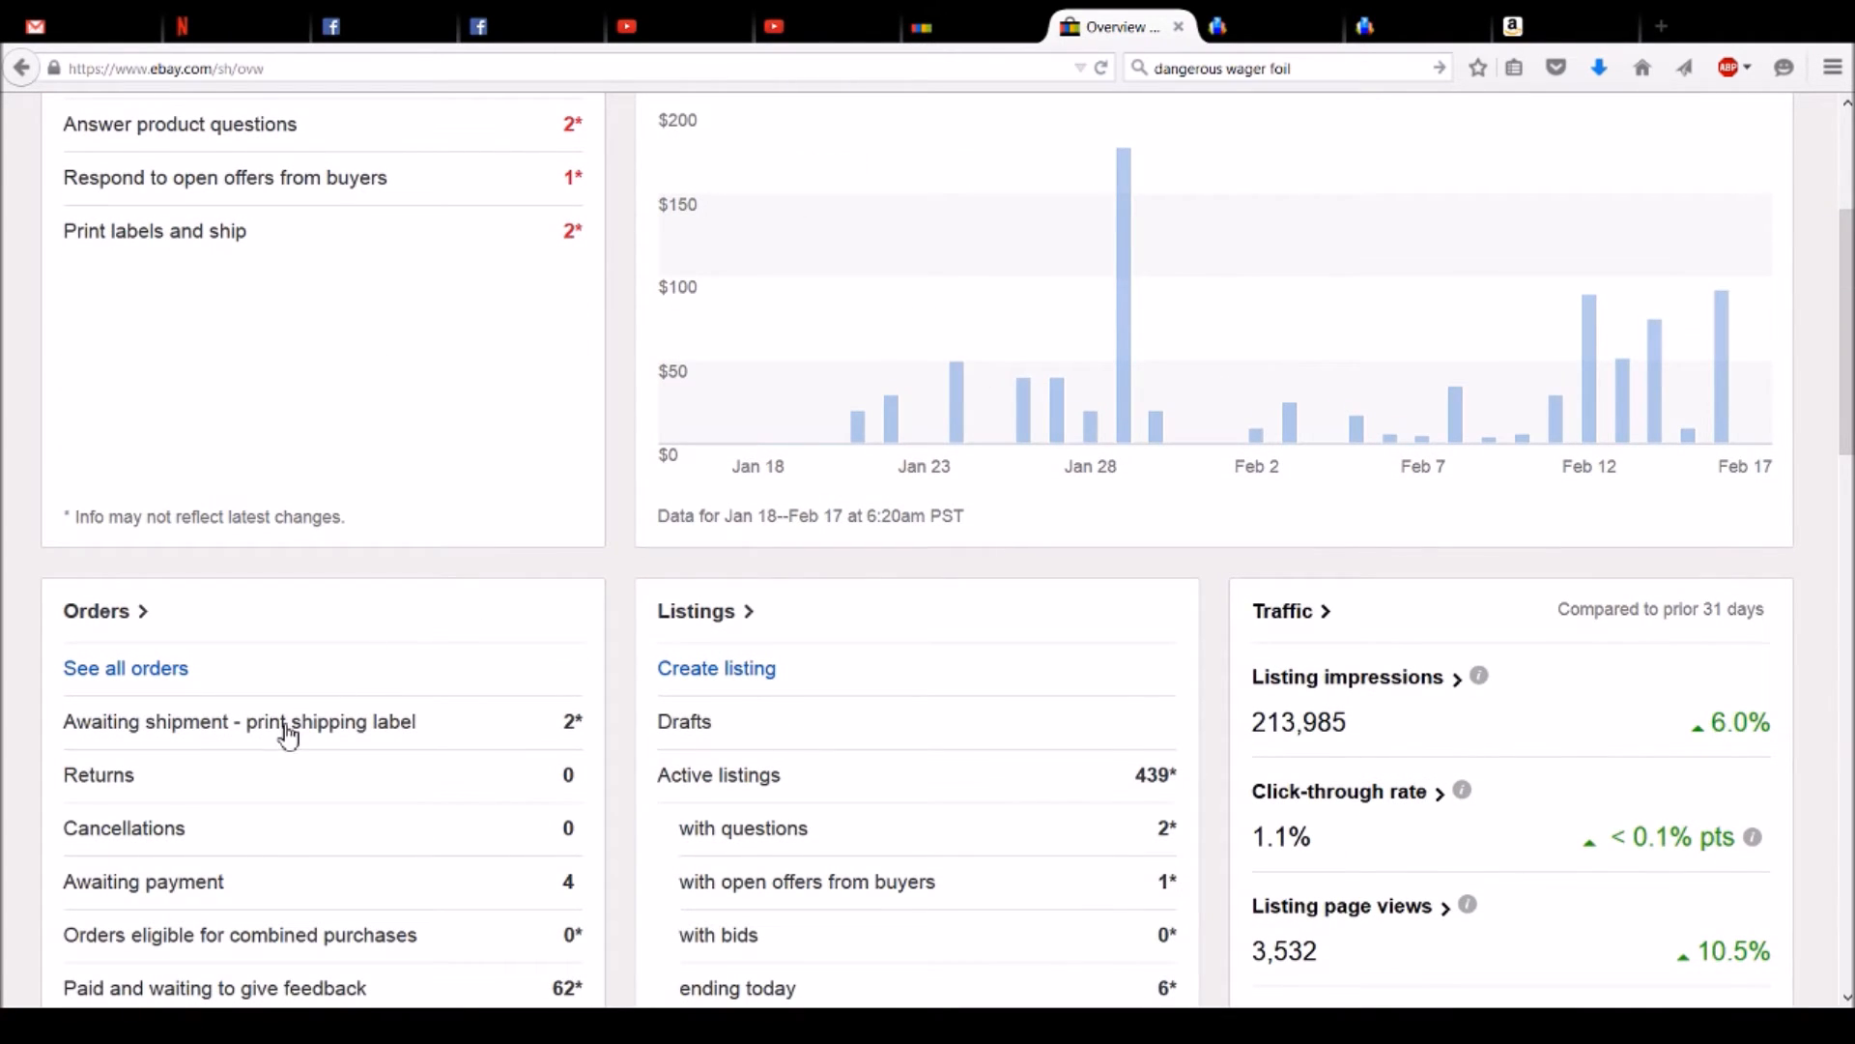
Show orders awaiting shipment needing labels and tick both orders
left_click(239, 721)
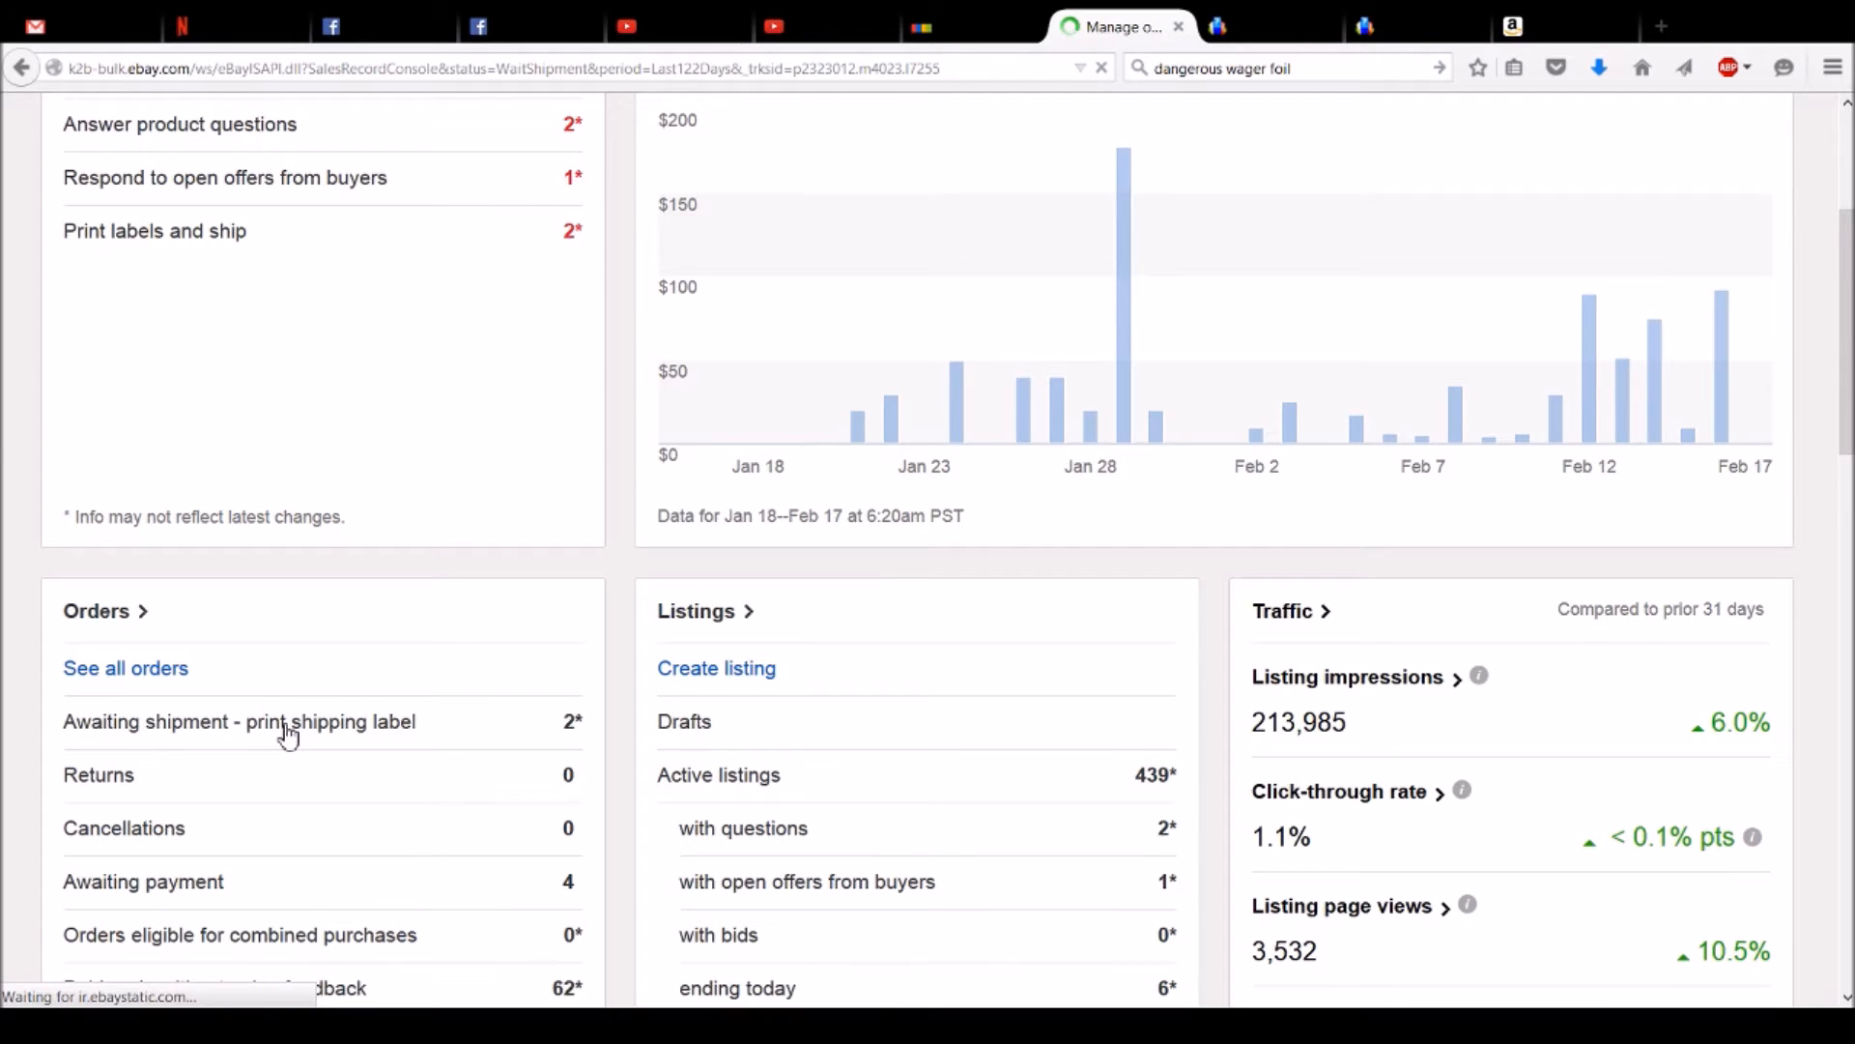
left_click(238, 722)
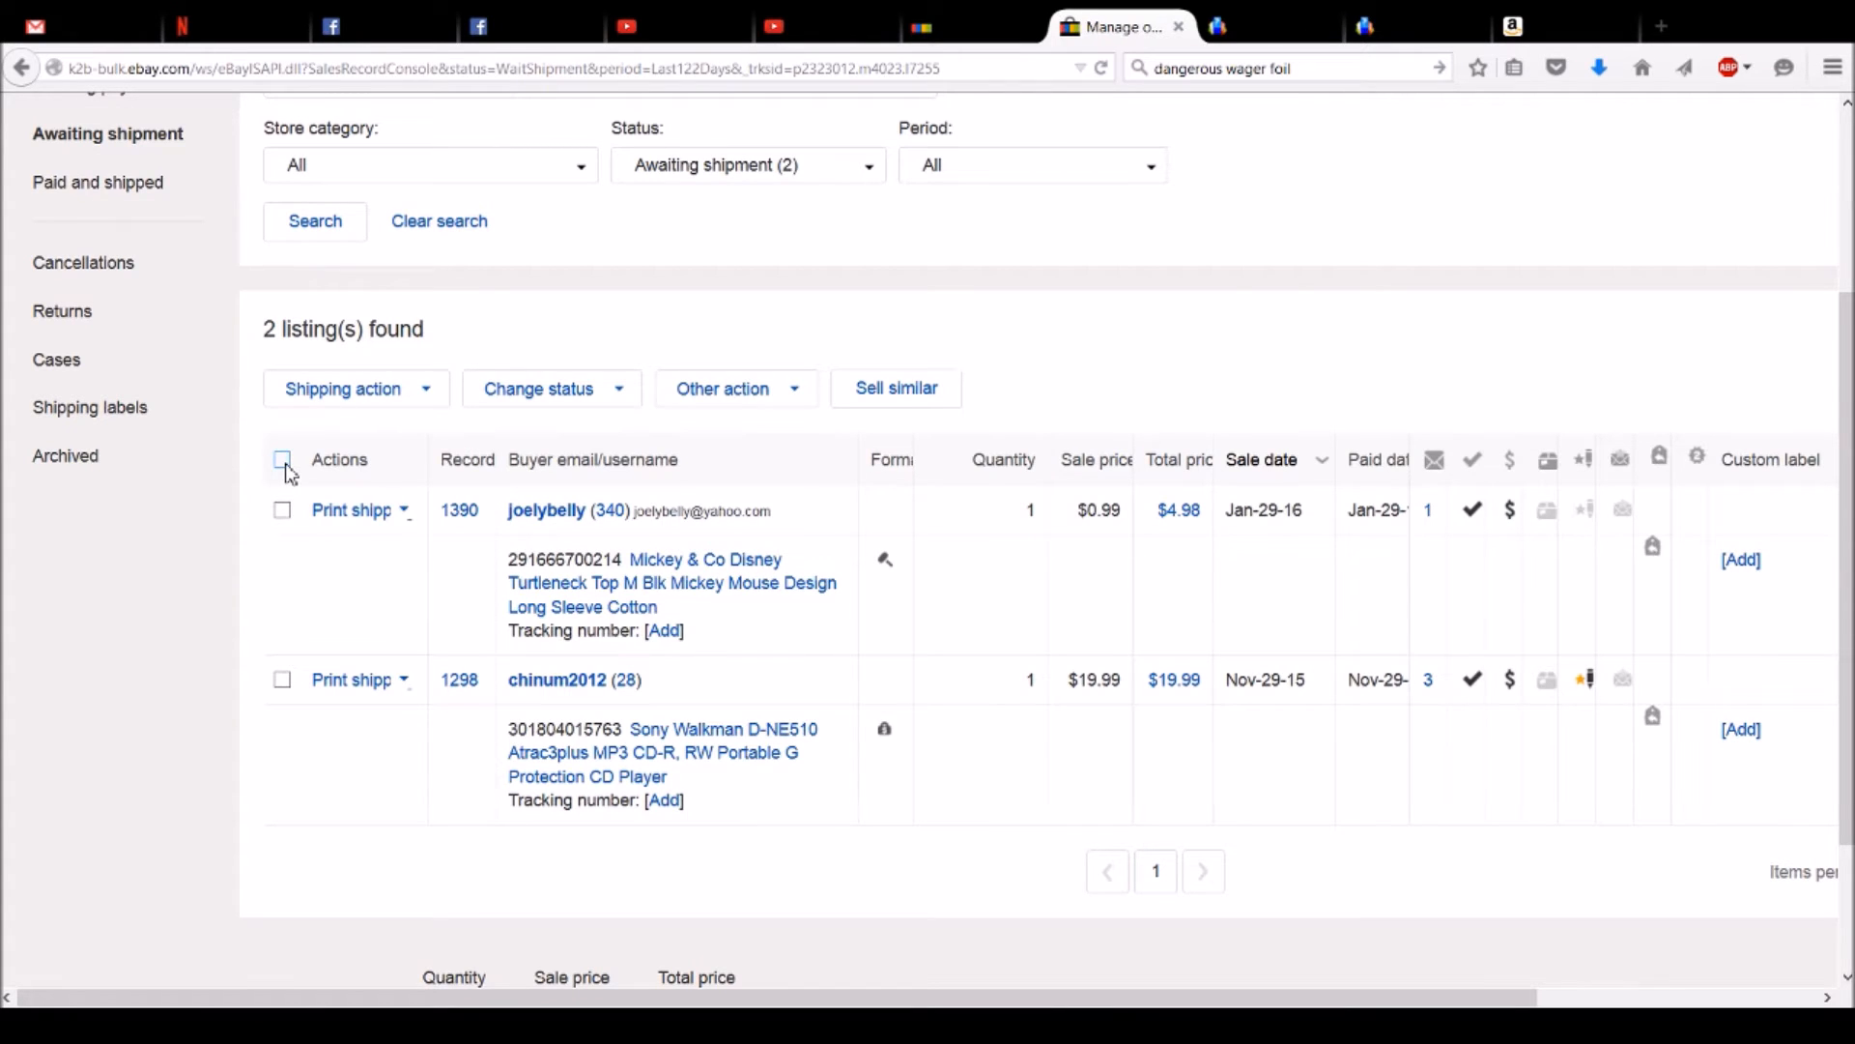
left_click(281, 460)
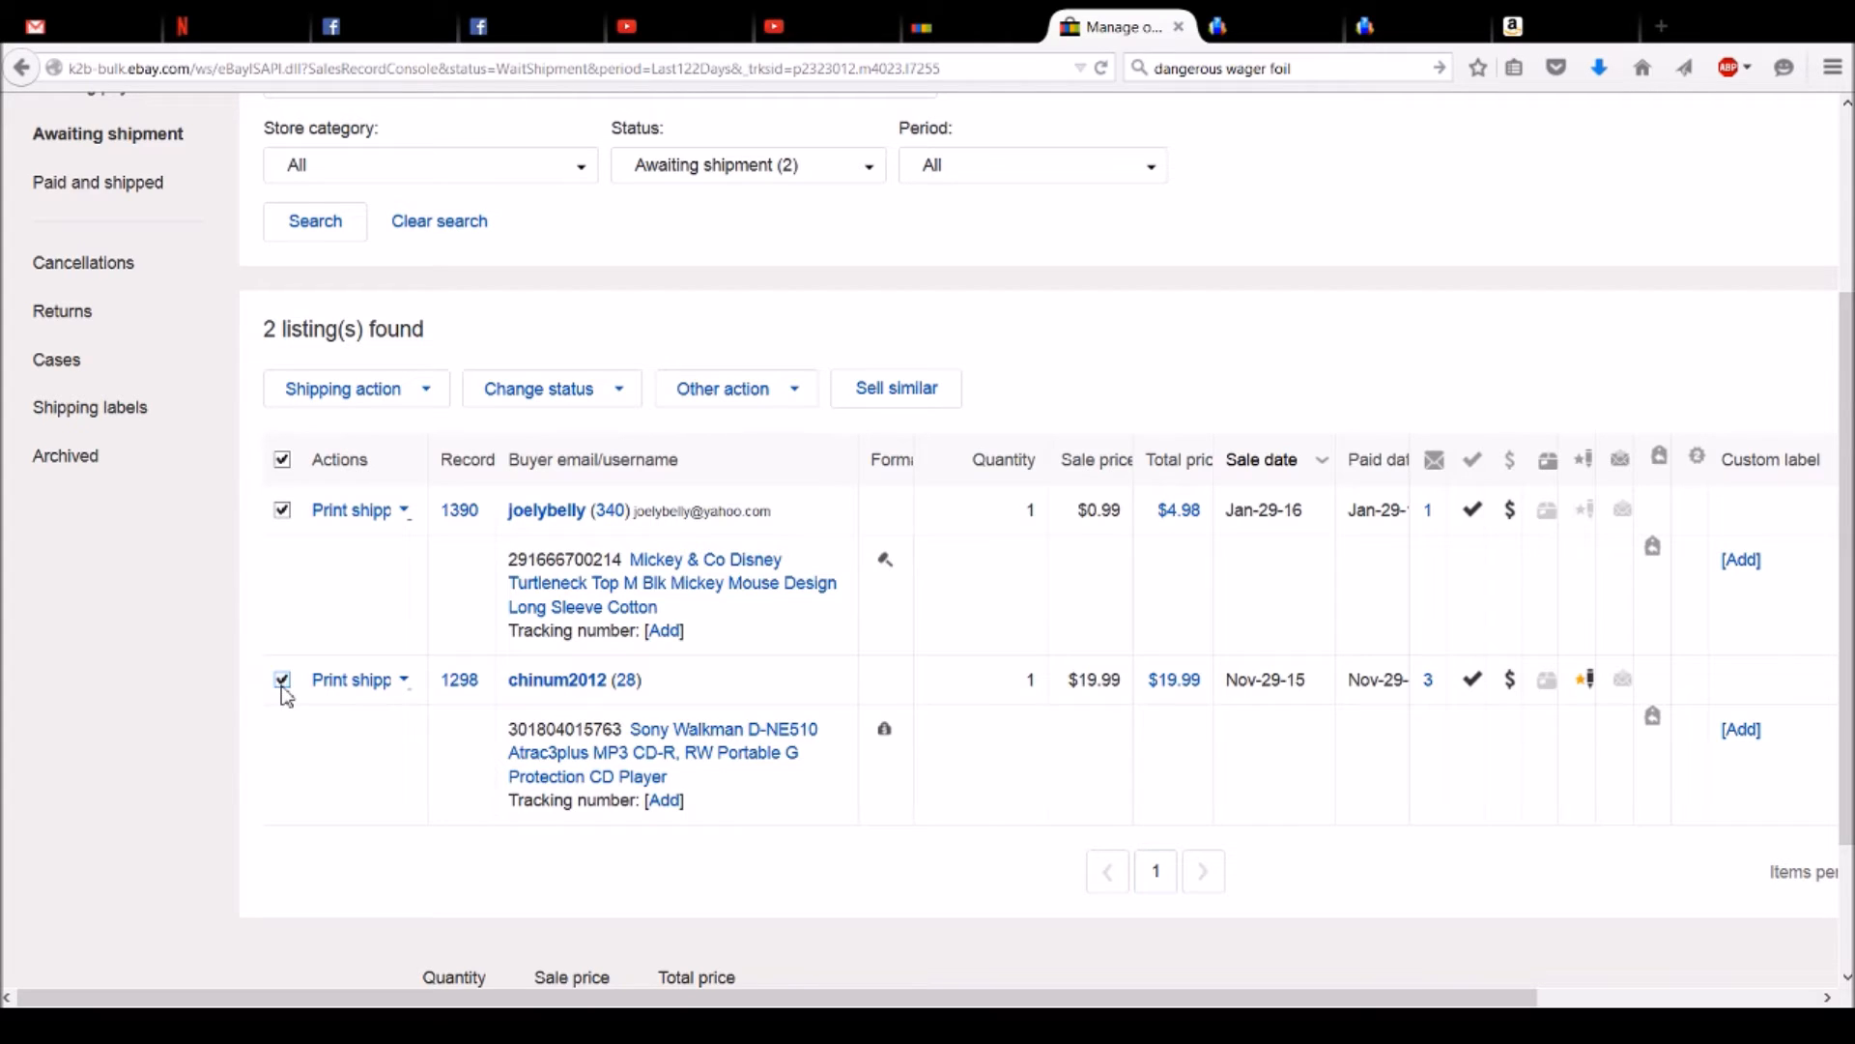
scroll("down", 3)
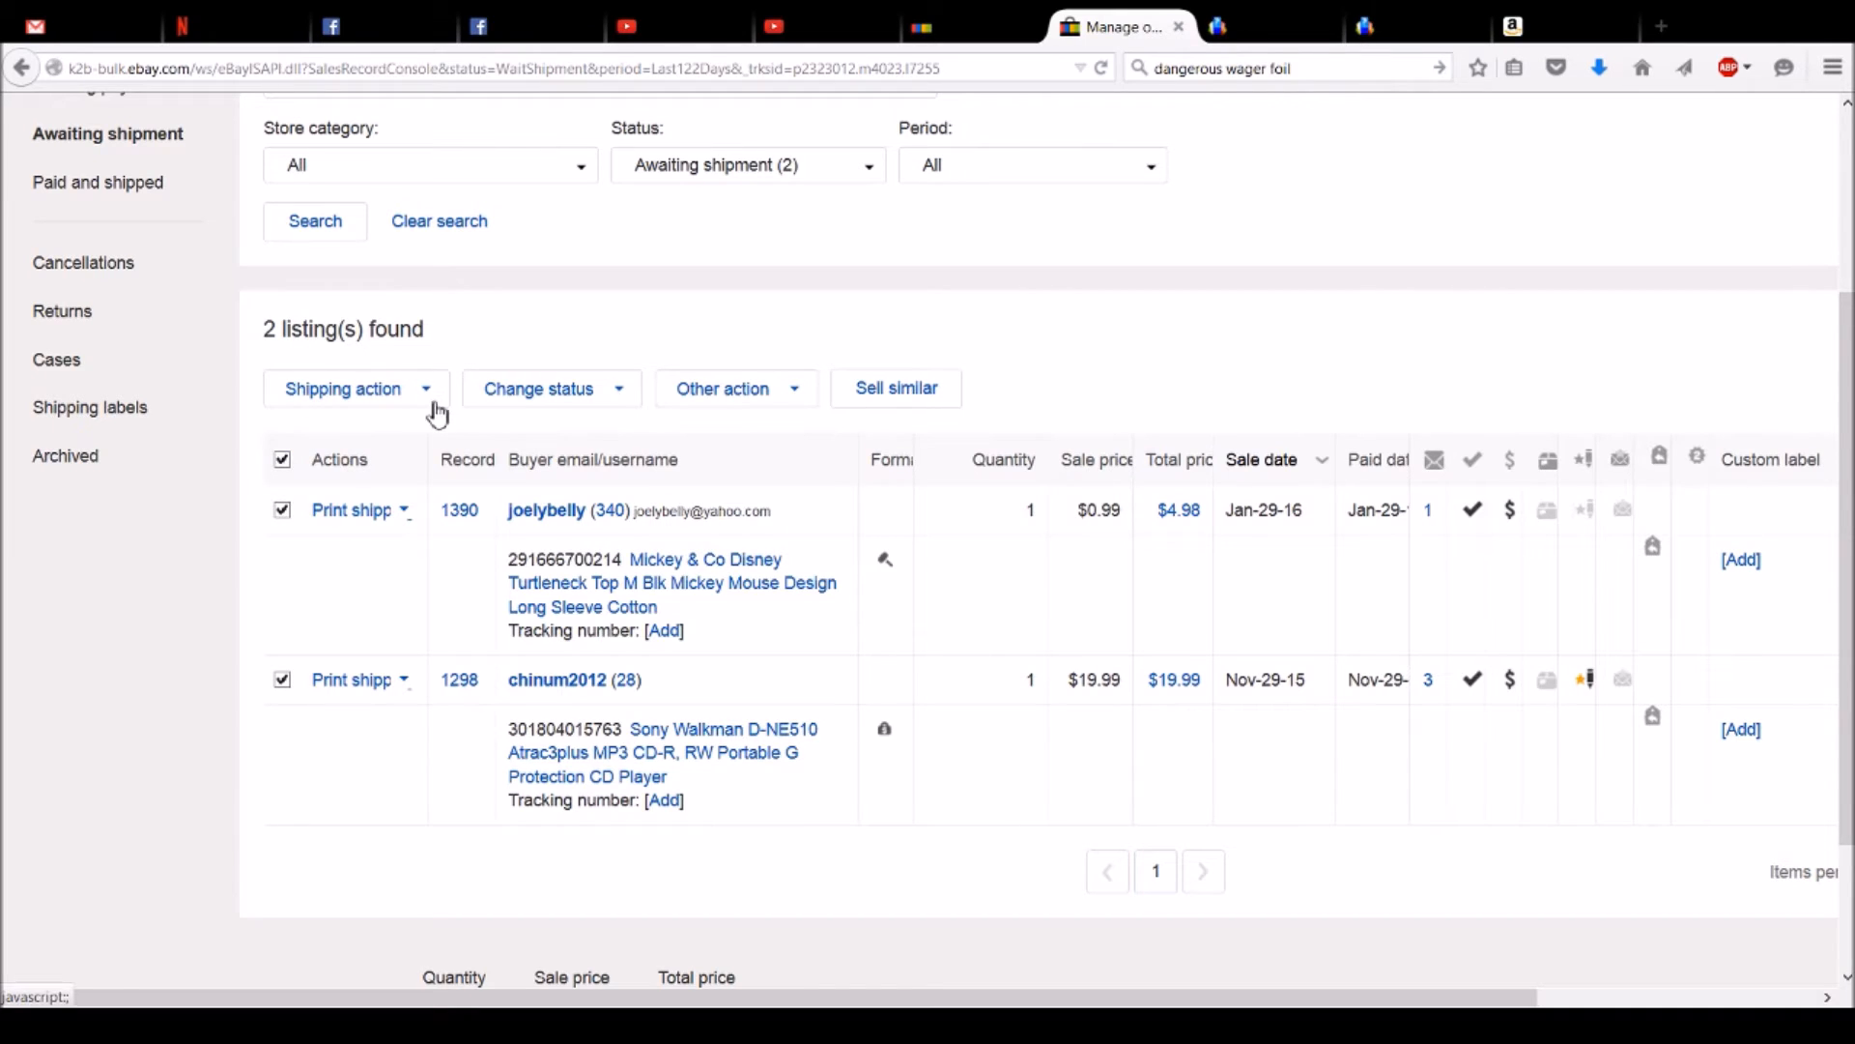
mouse_move(426, 402)
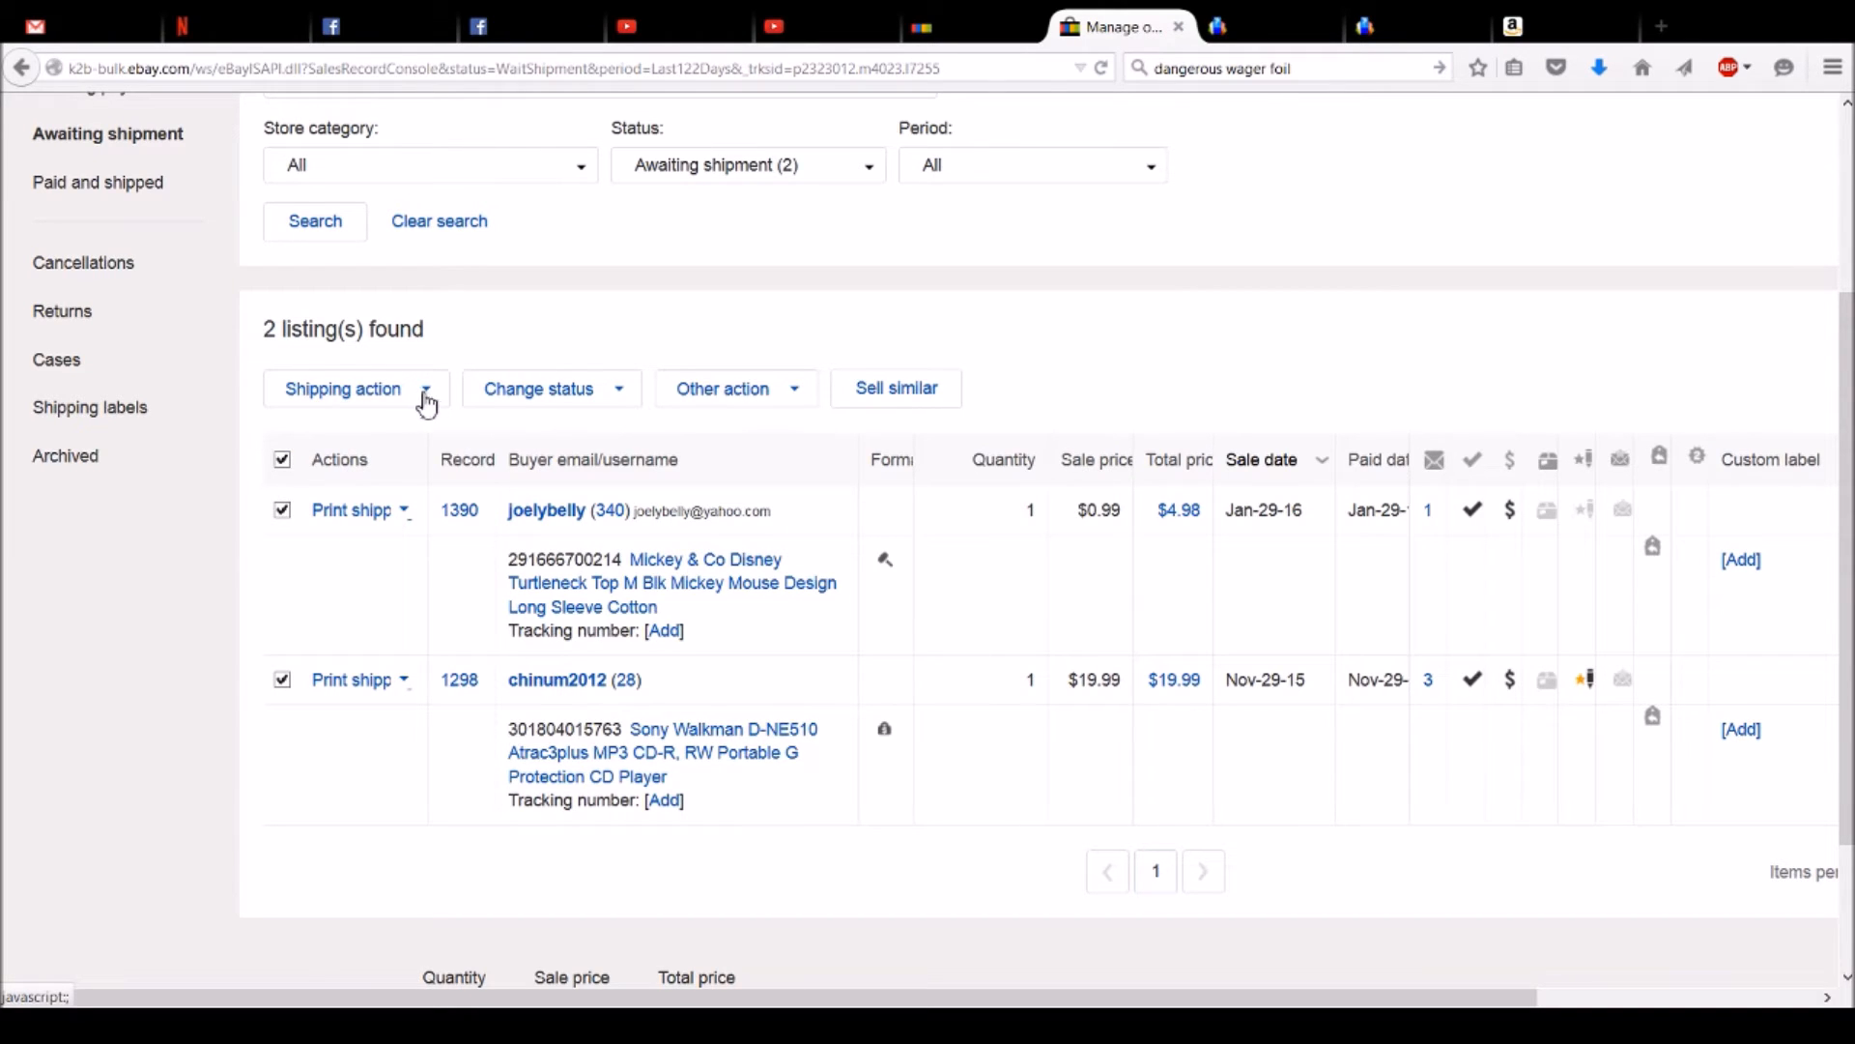
Choose Print shipping labels from the Shipping actions for the selected orders
left_click(343, 388)
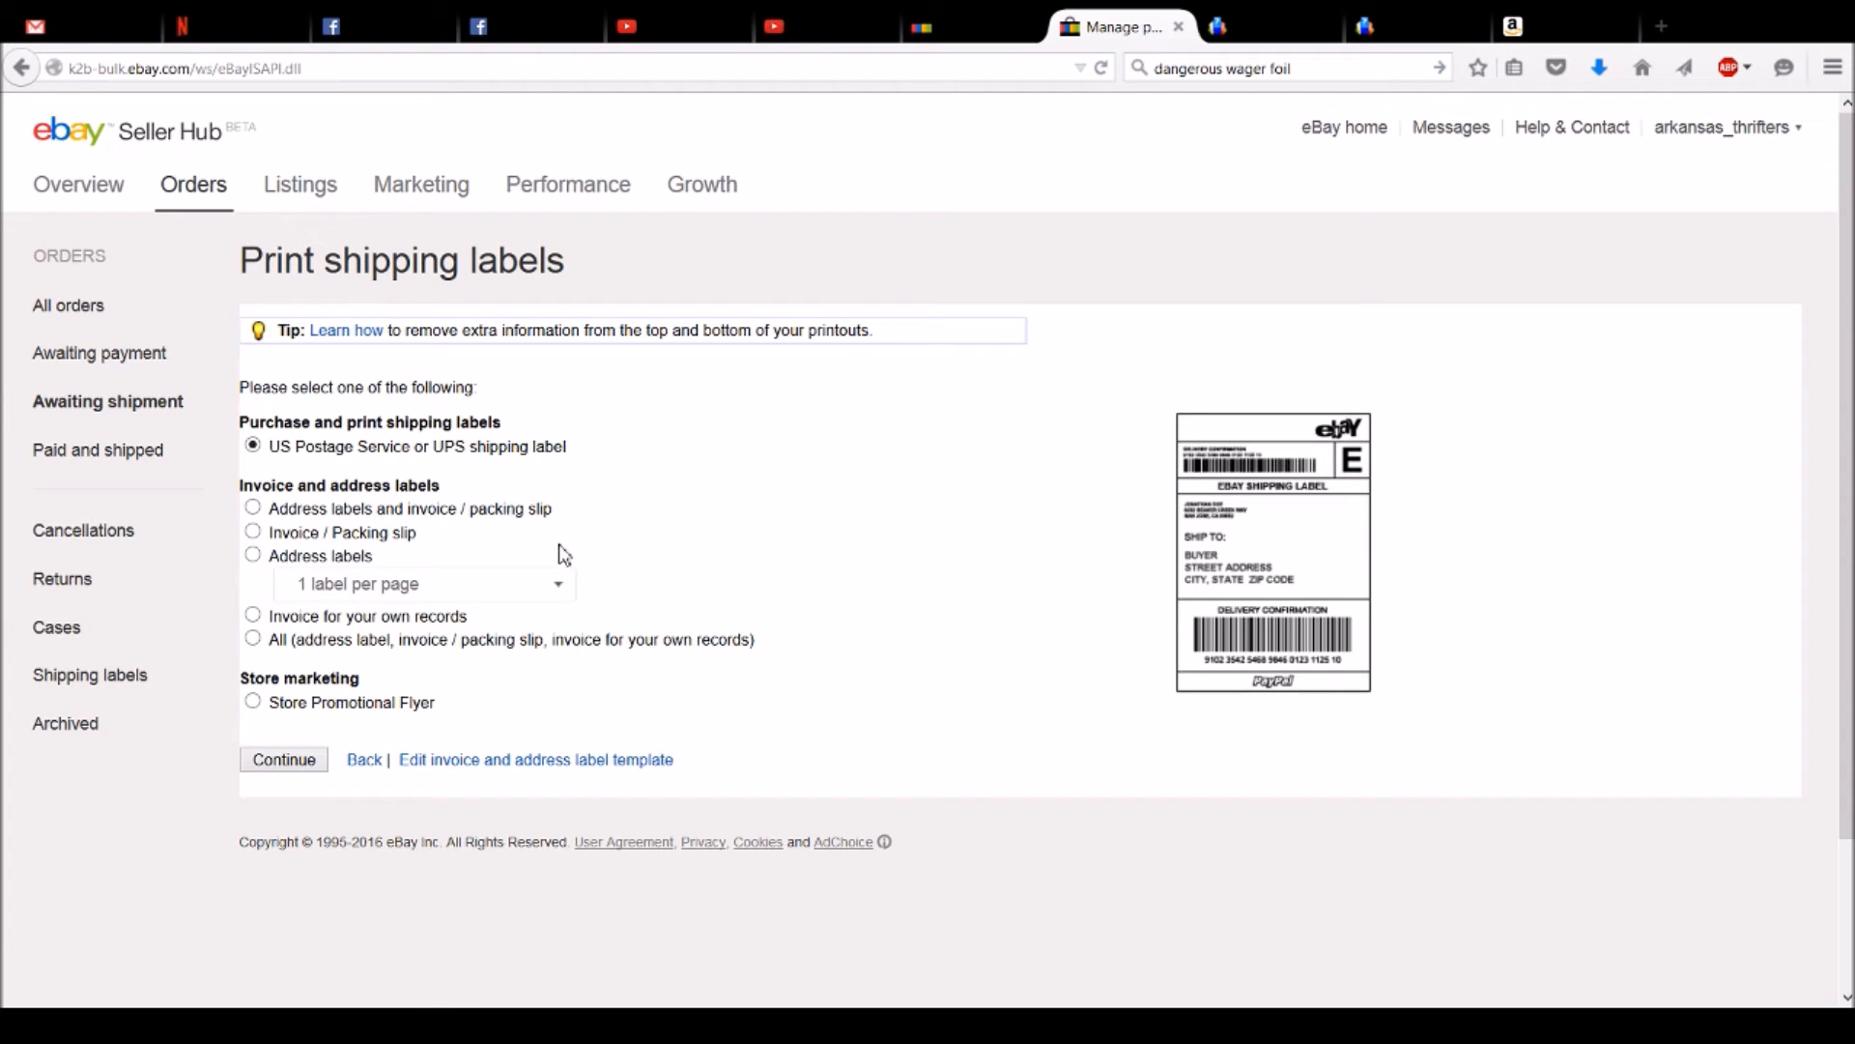
mouse_move(257, 530)
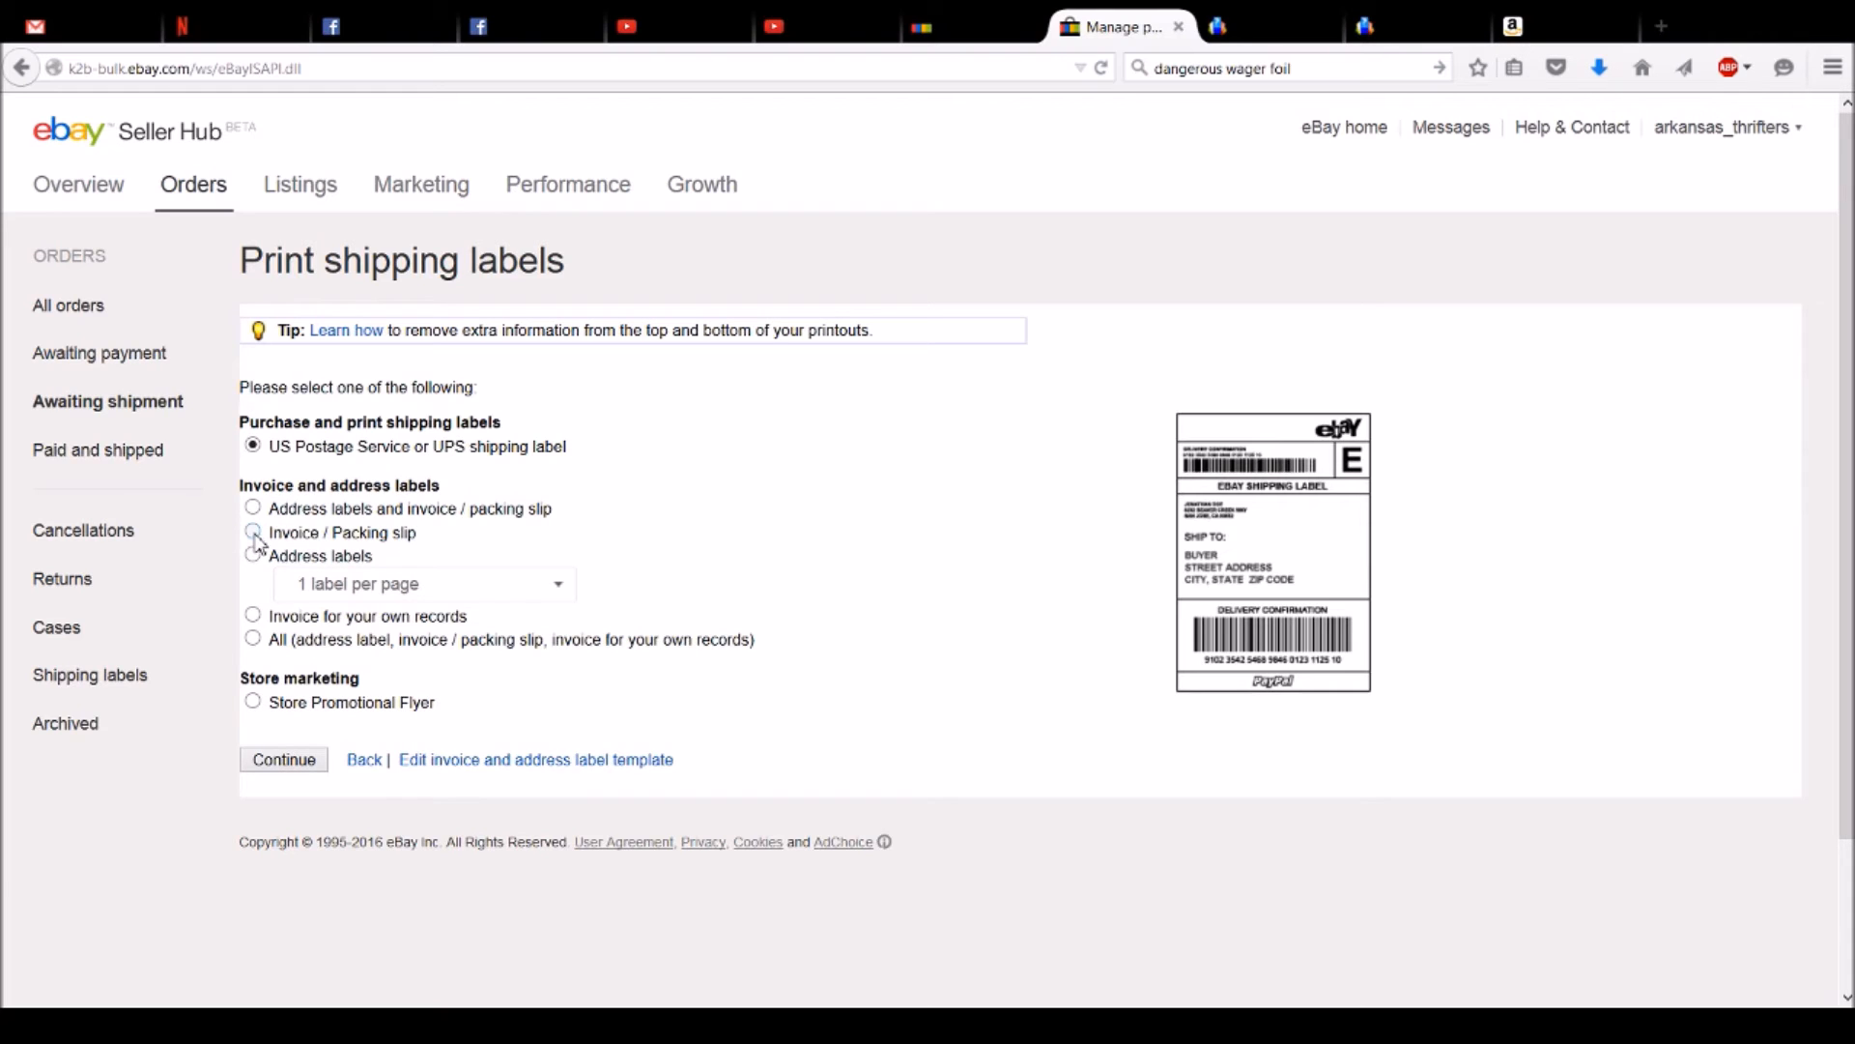
Choose Invoice / Packing slip under Invoice and address labels
left_click(252, 531)
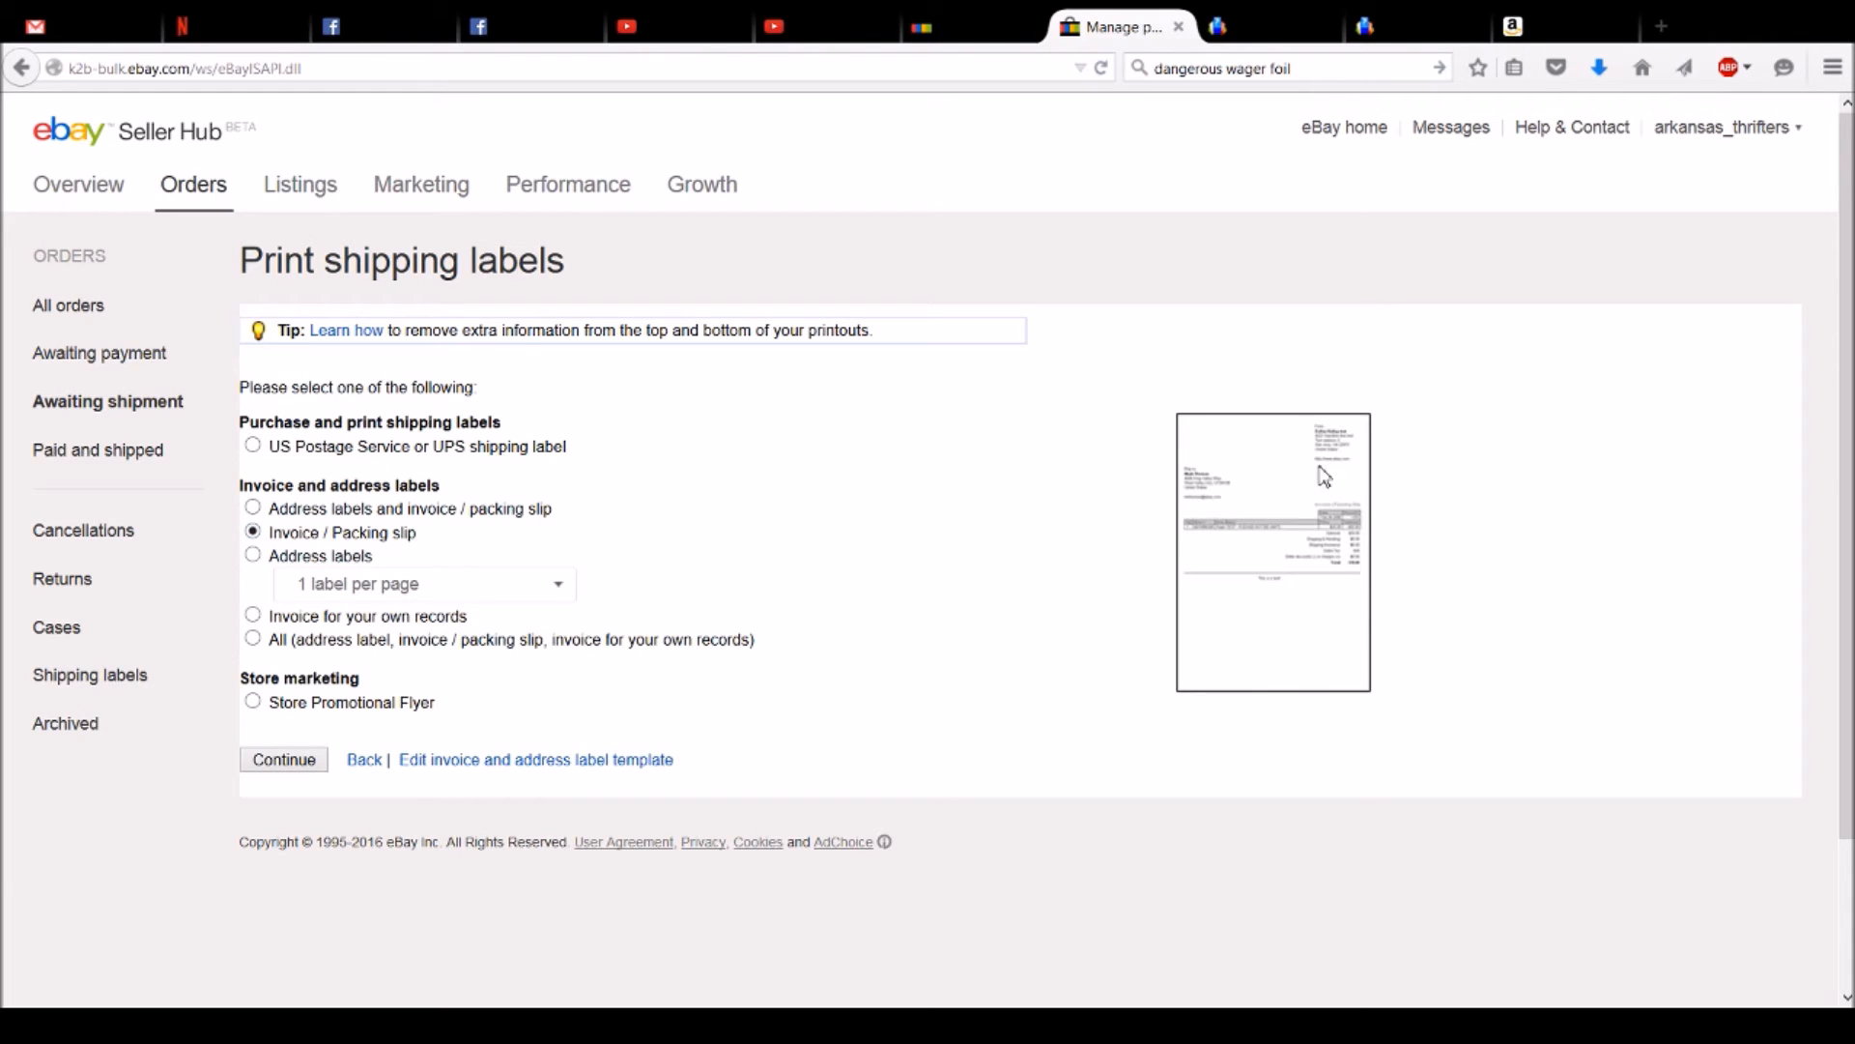
mouse_move(1255, 657)
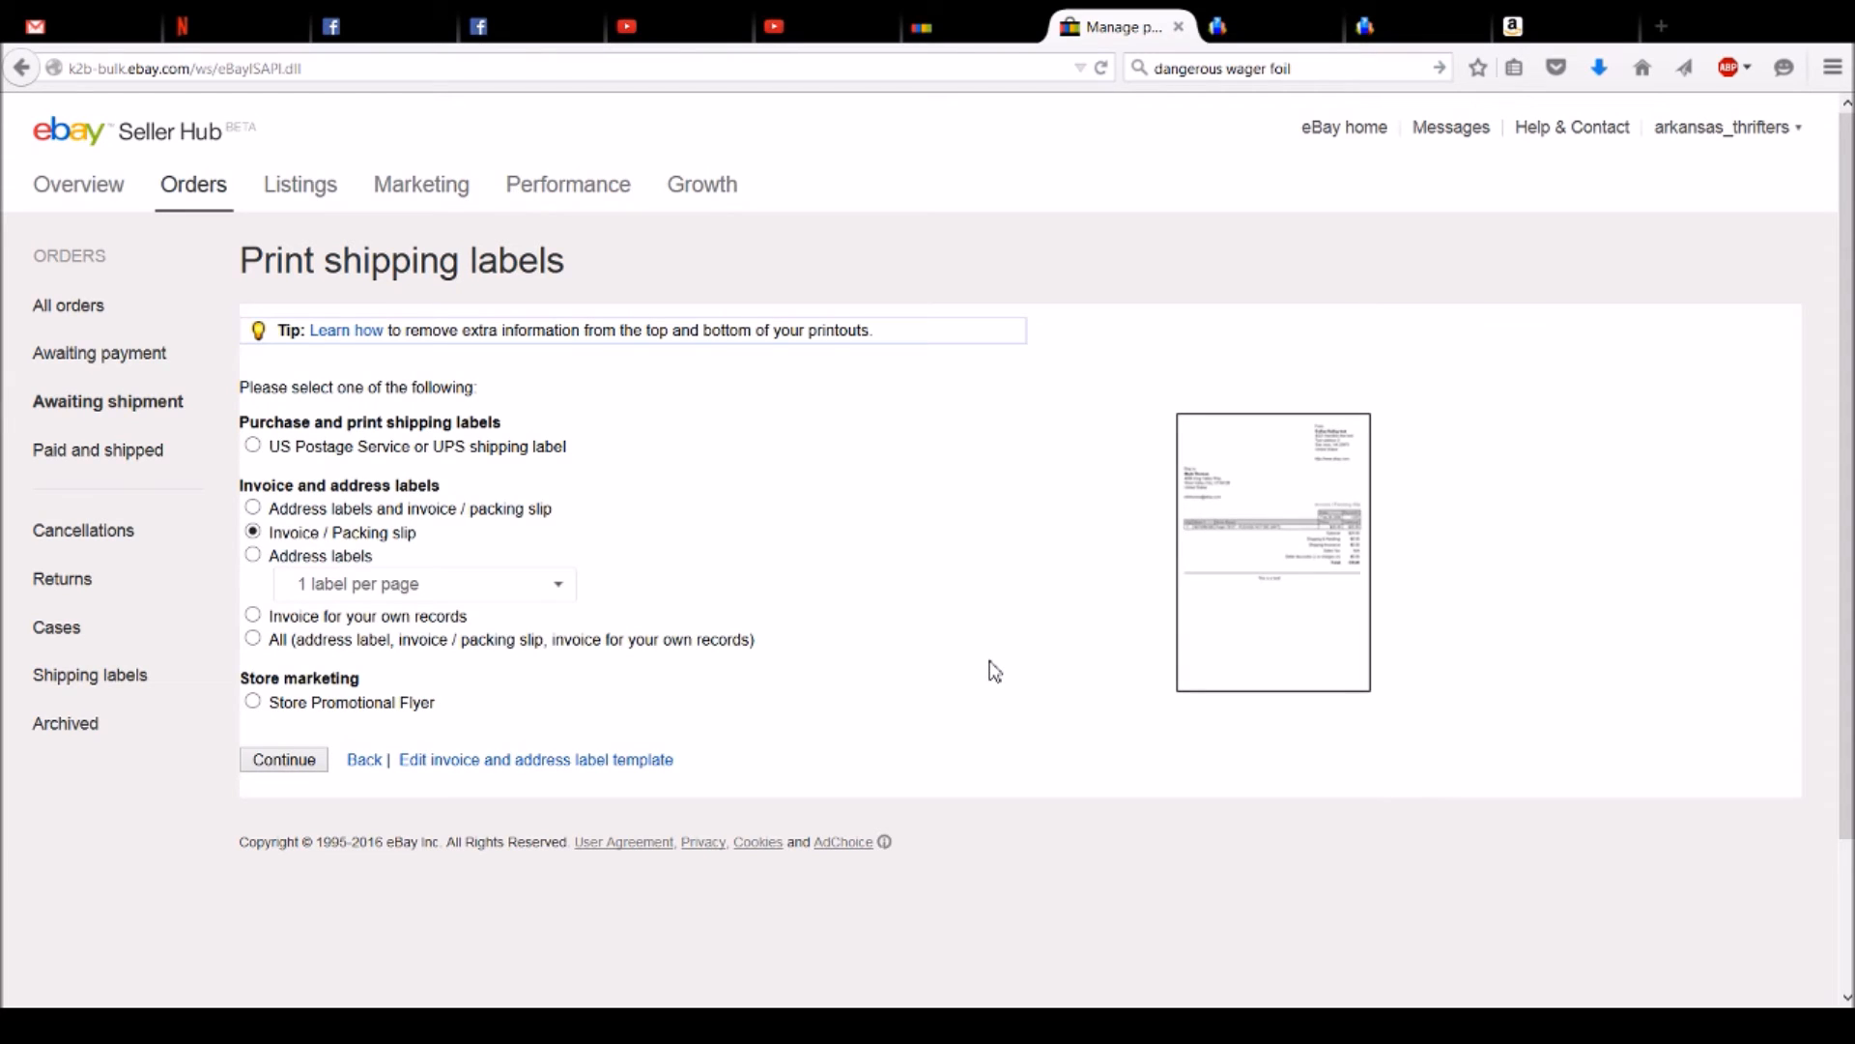
mouse_move(903, 666)
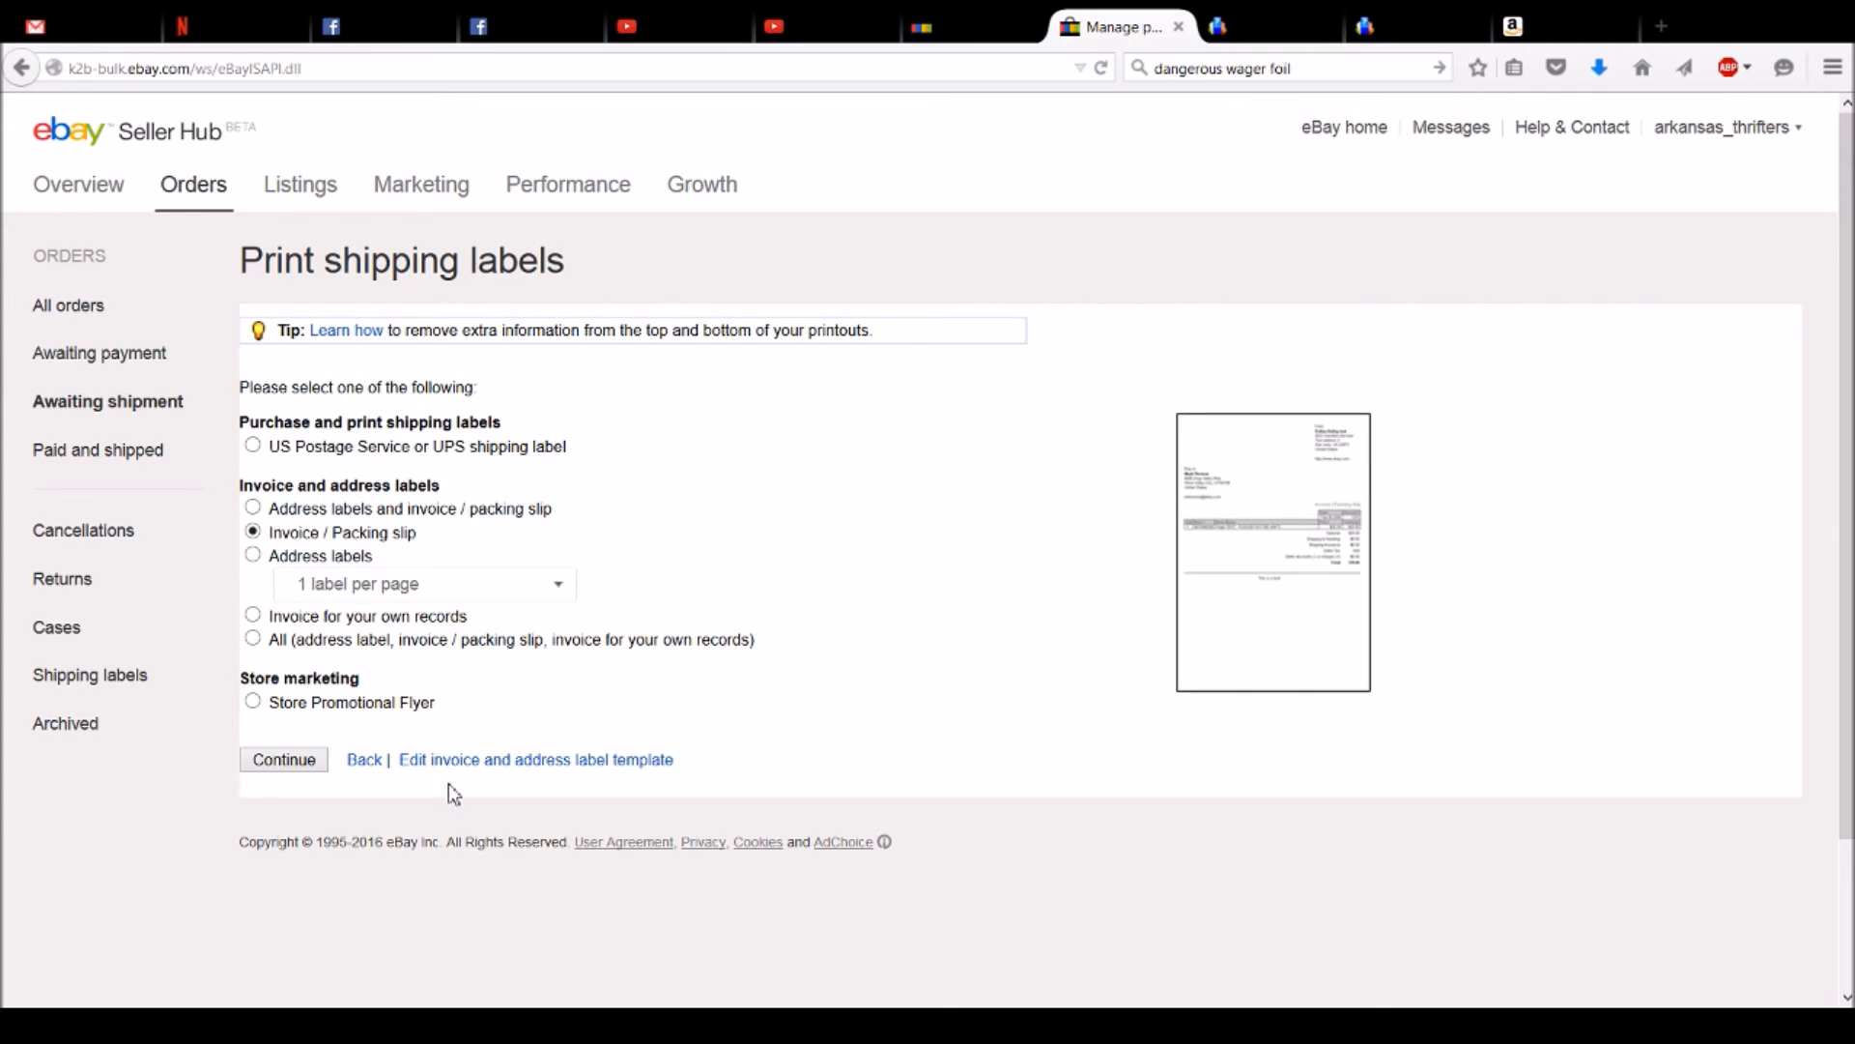
mouse_move(786, 436)
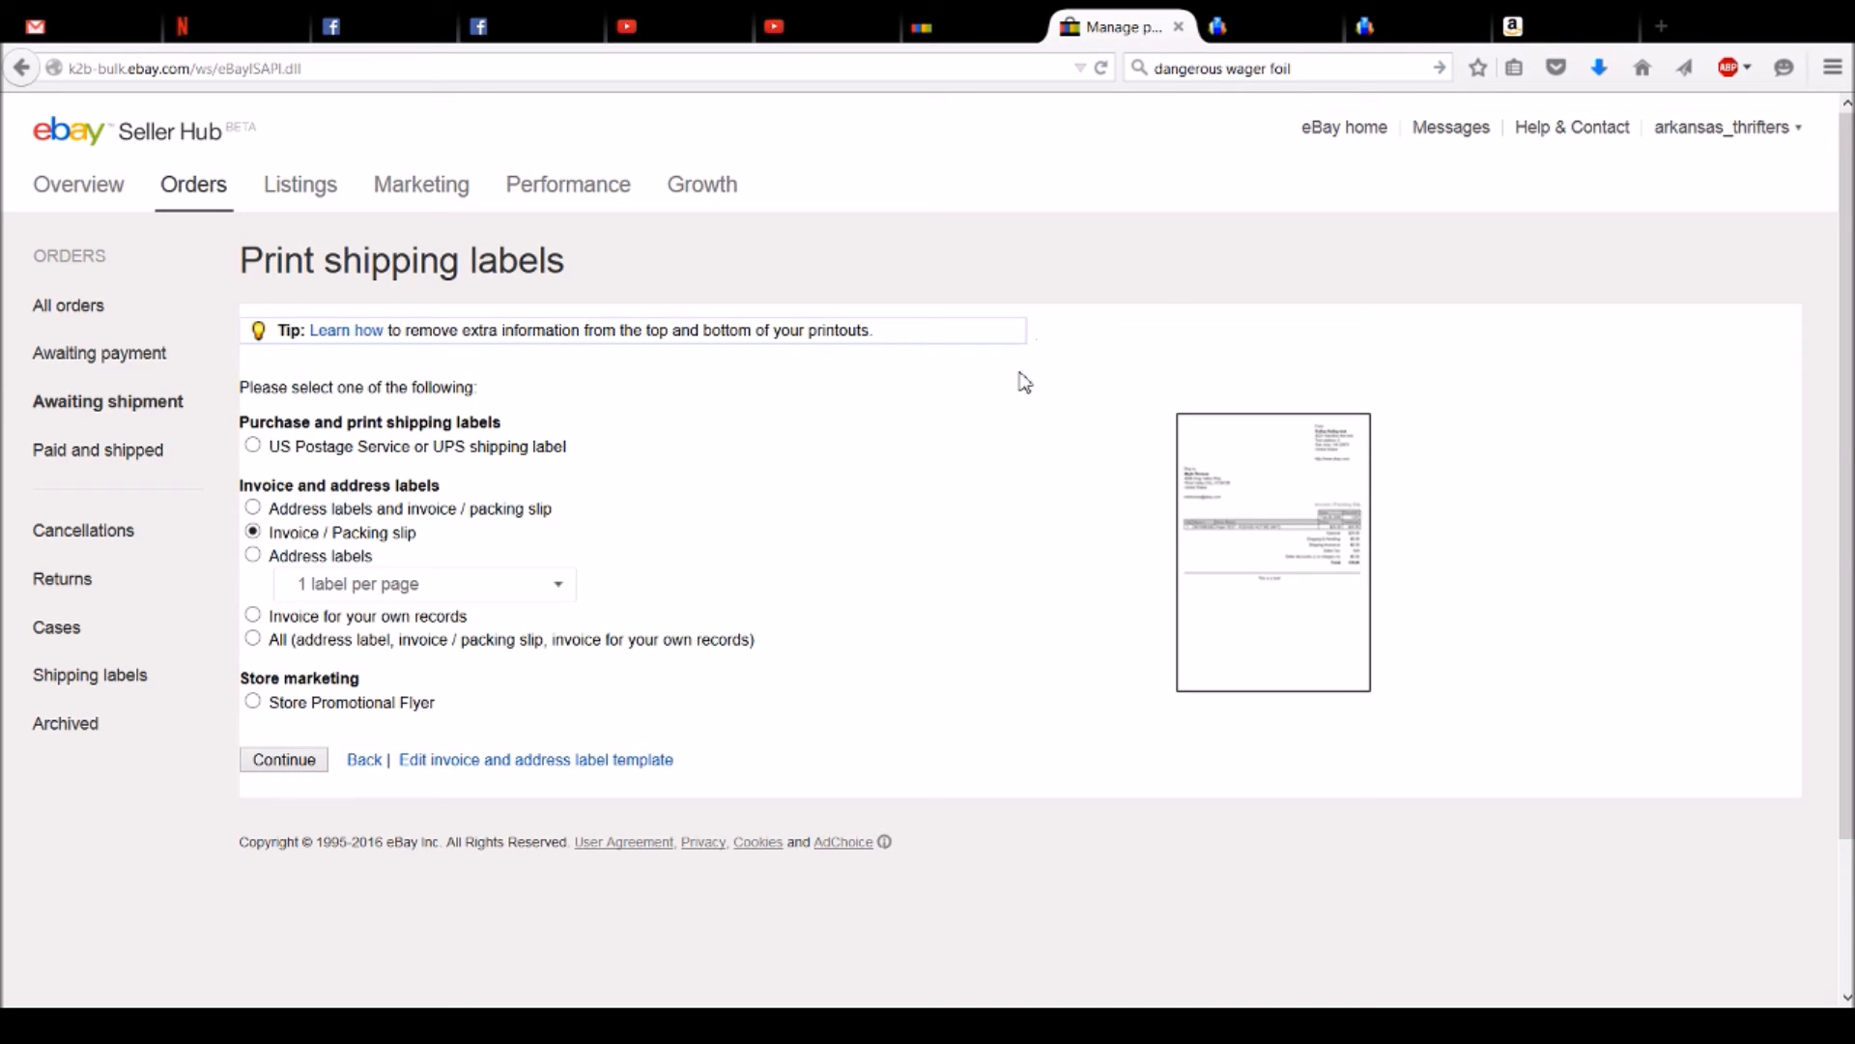
mouse_move(1012, 397)
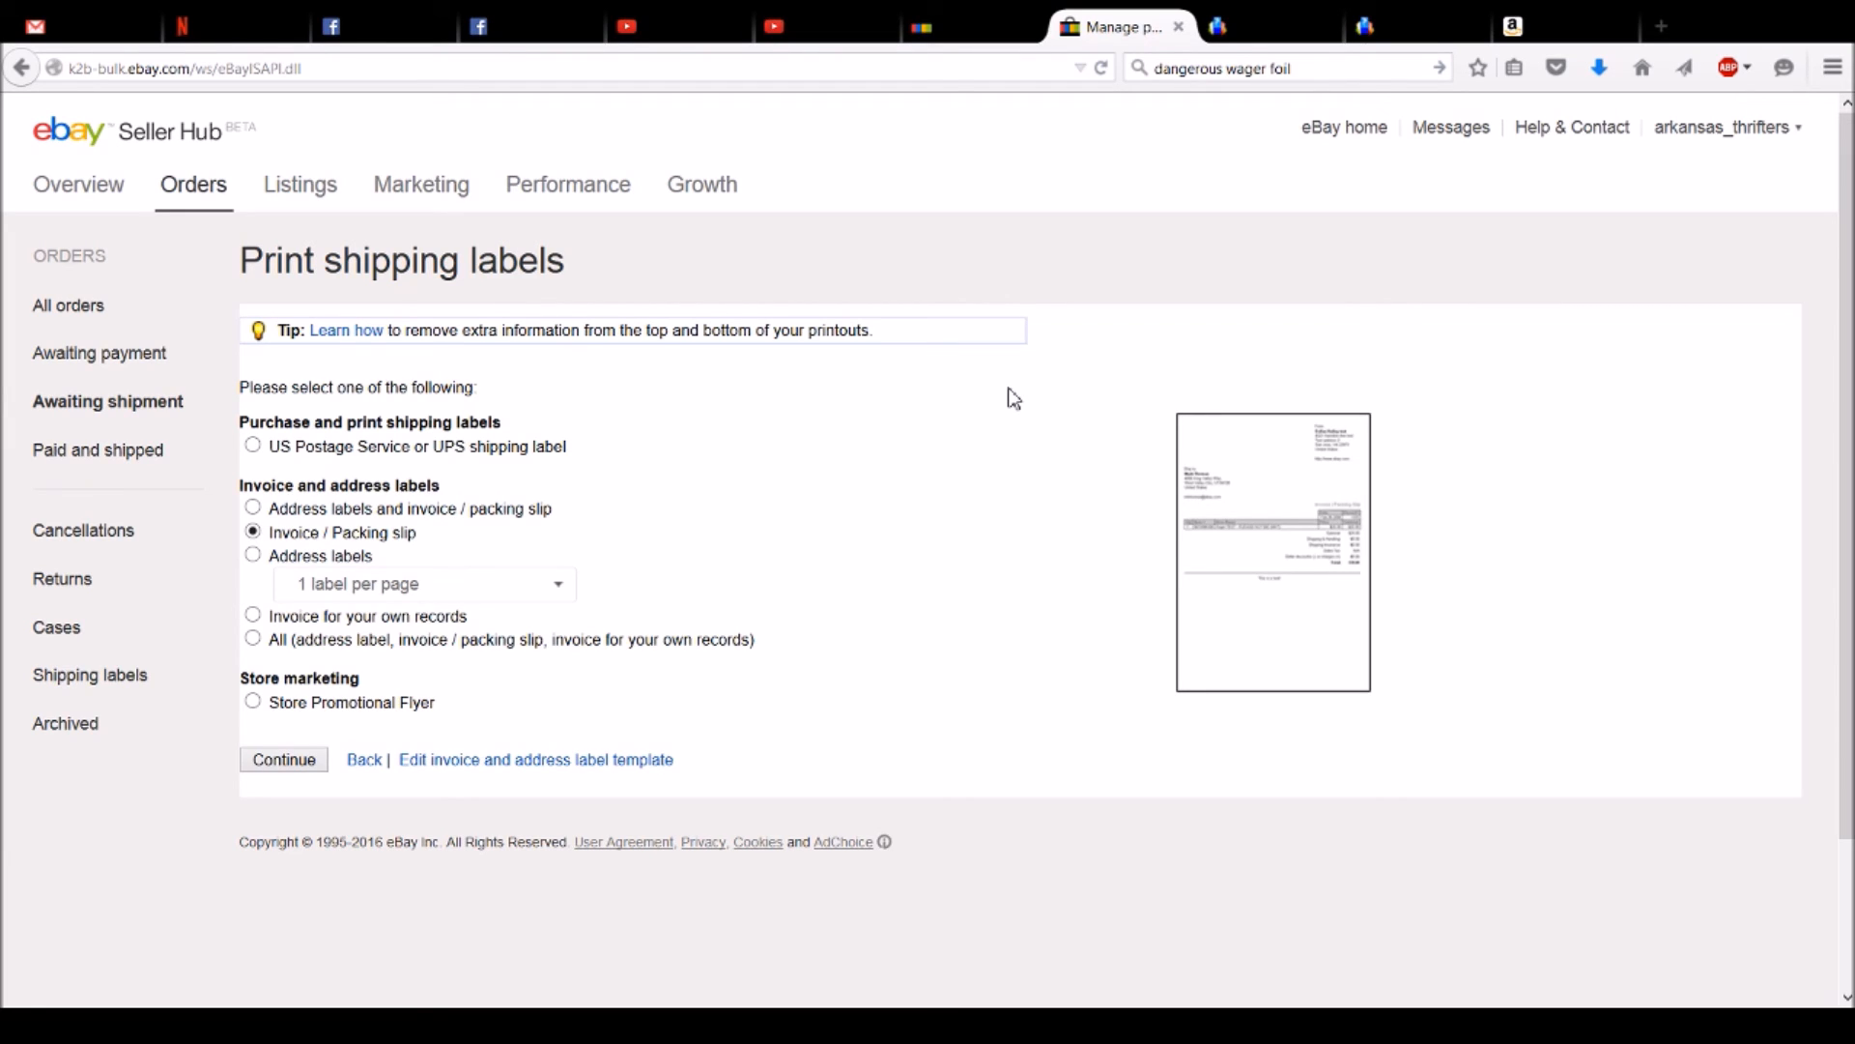
mouse_move(1063, 451)
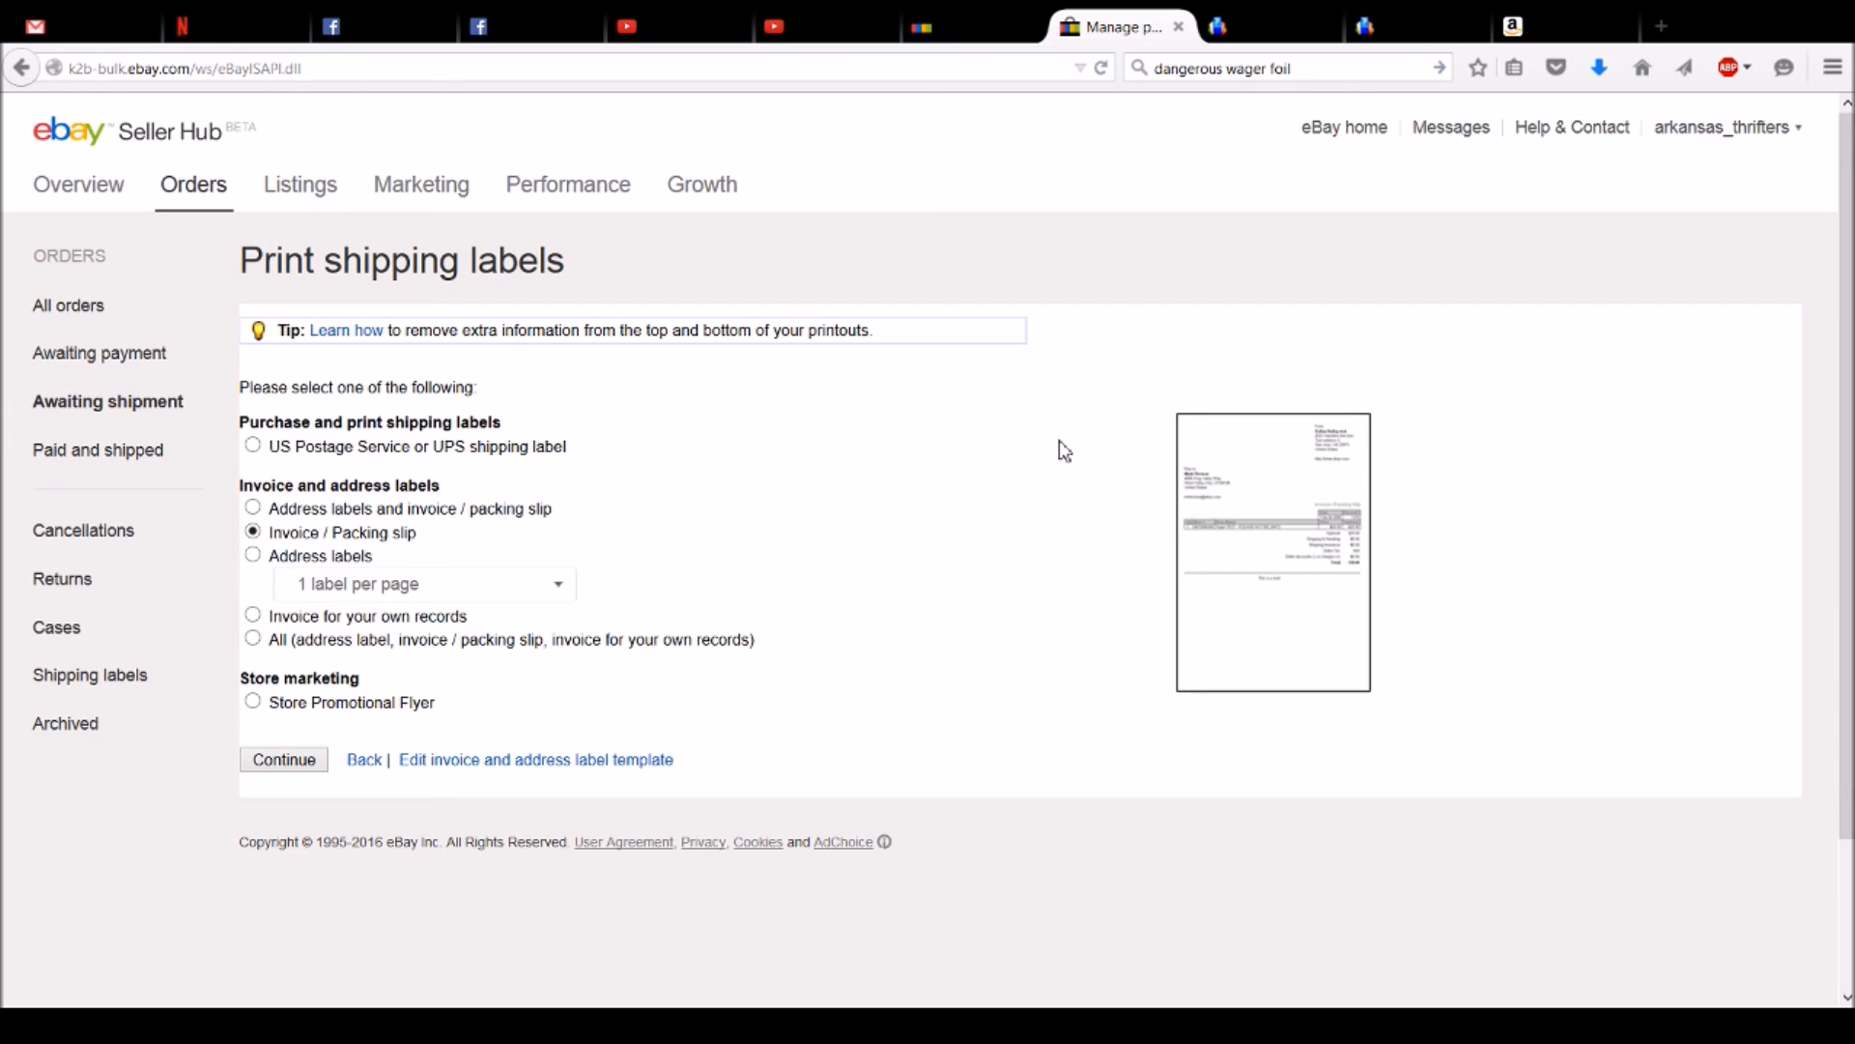
mouse_move(921, 509)
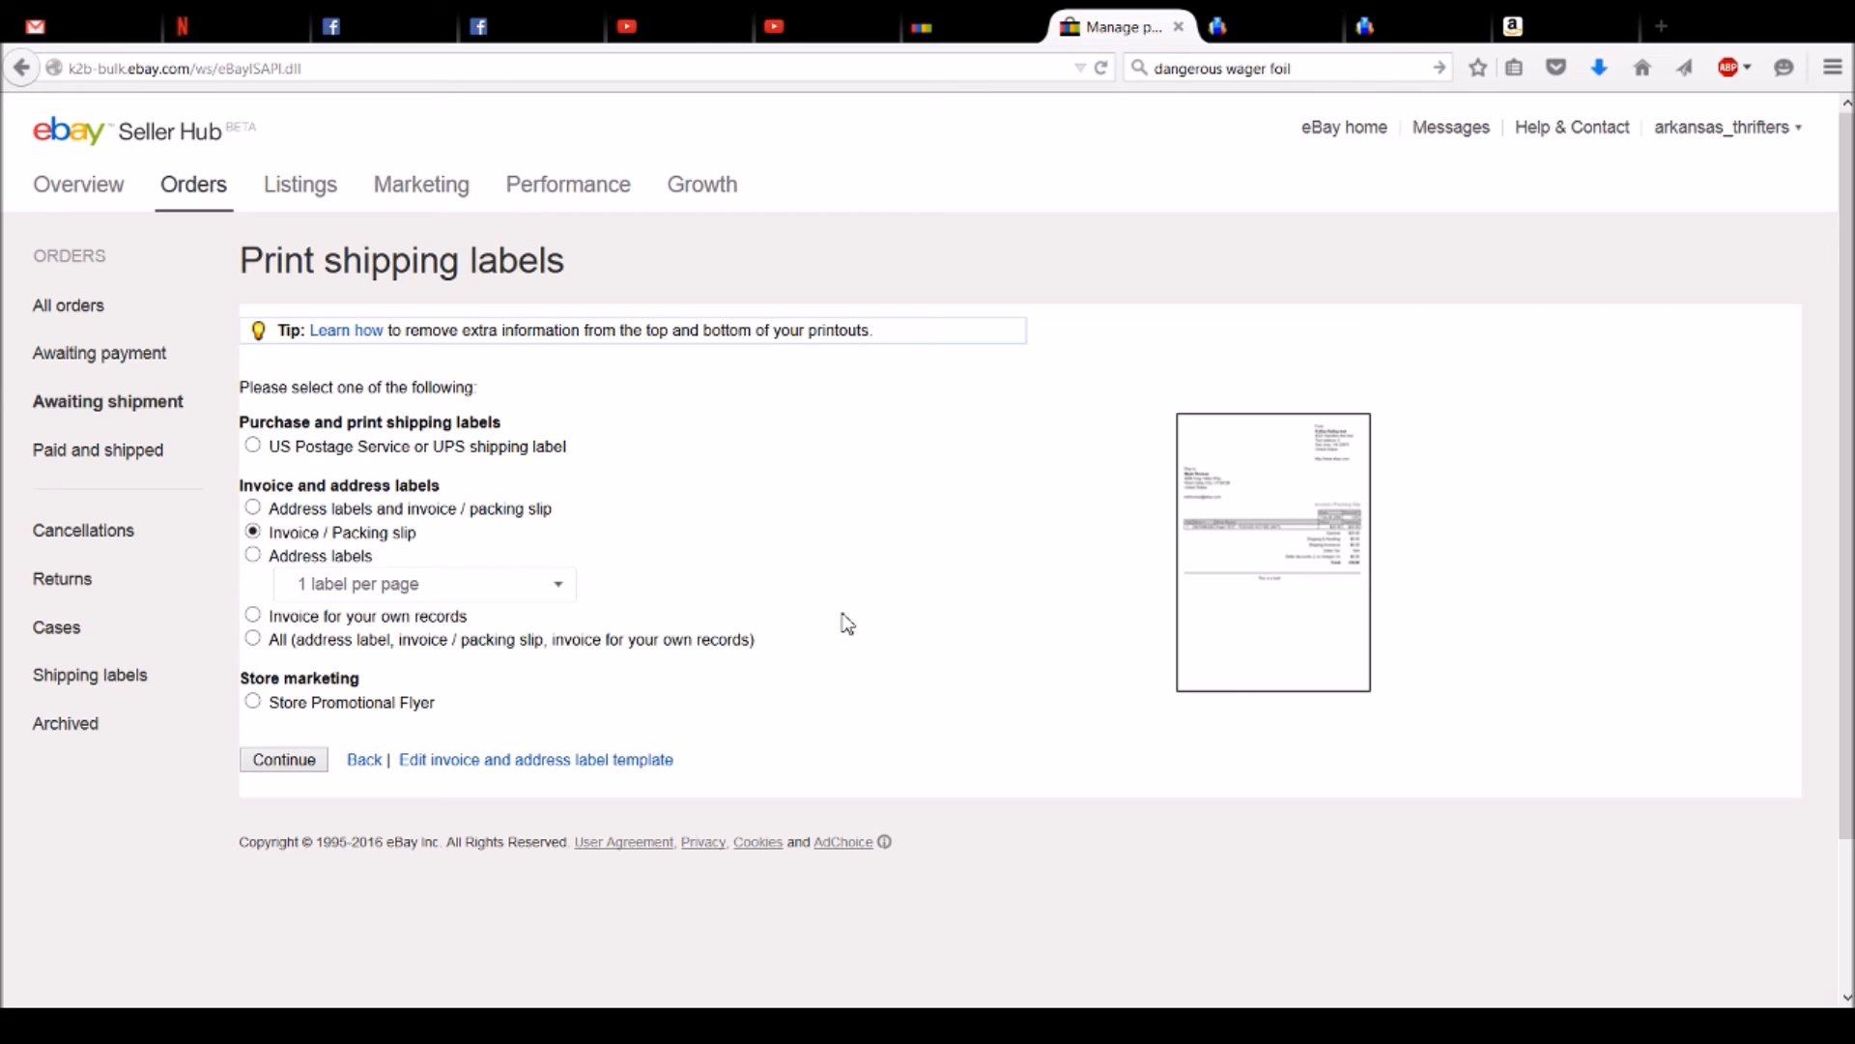
mouse_move(927, 589)
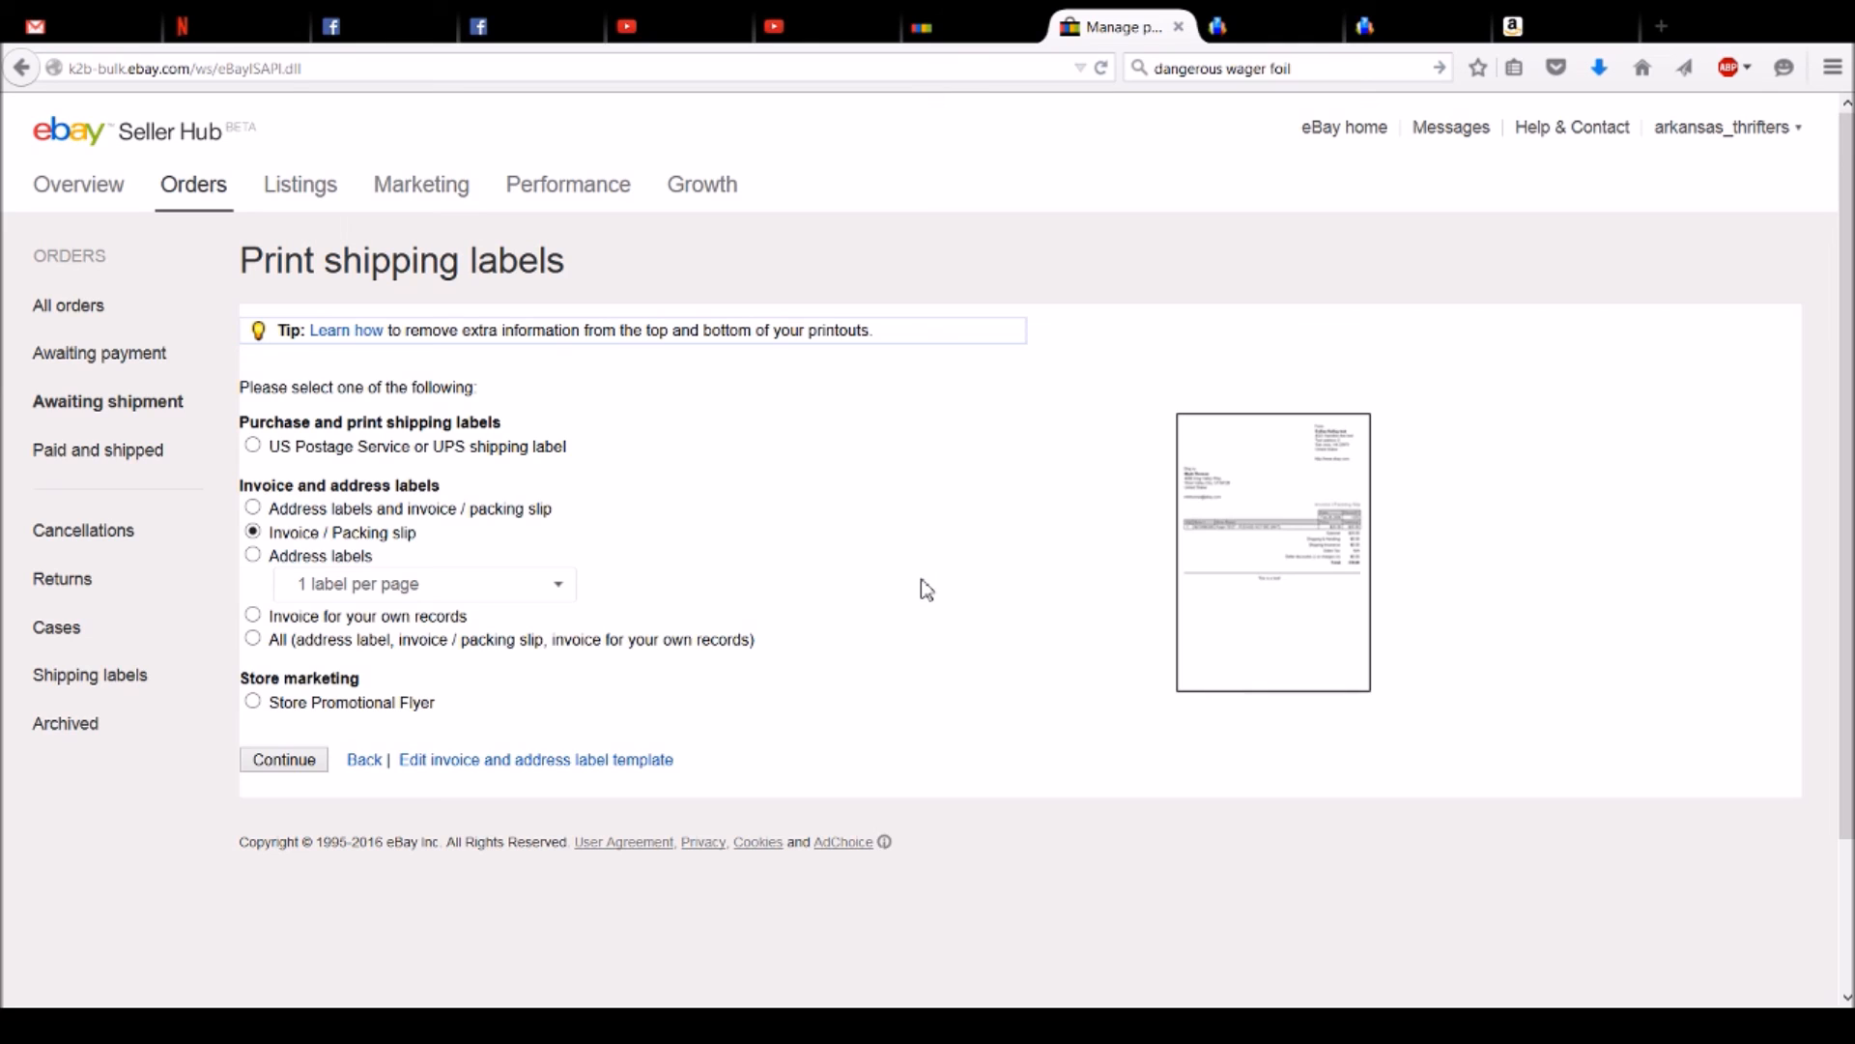
mouse_move(881, 575)
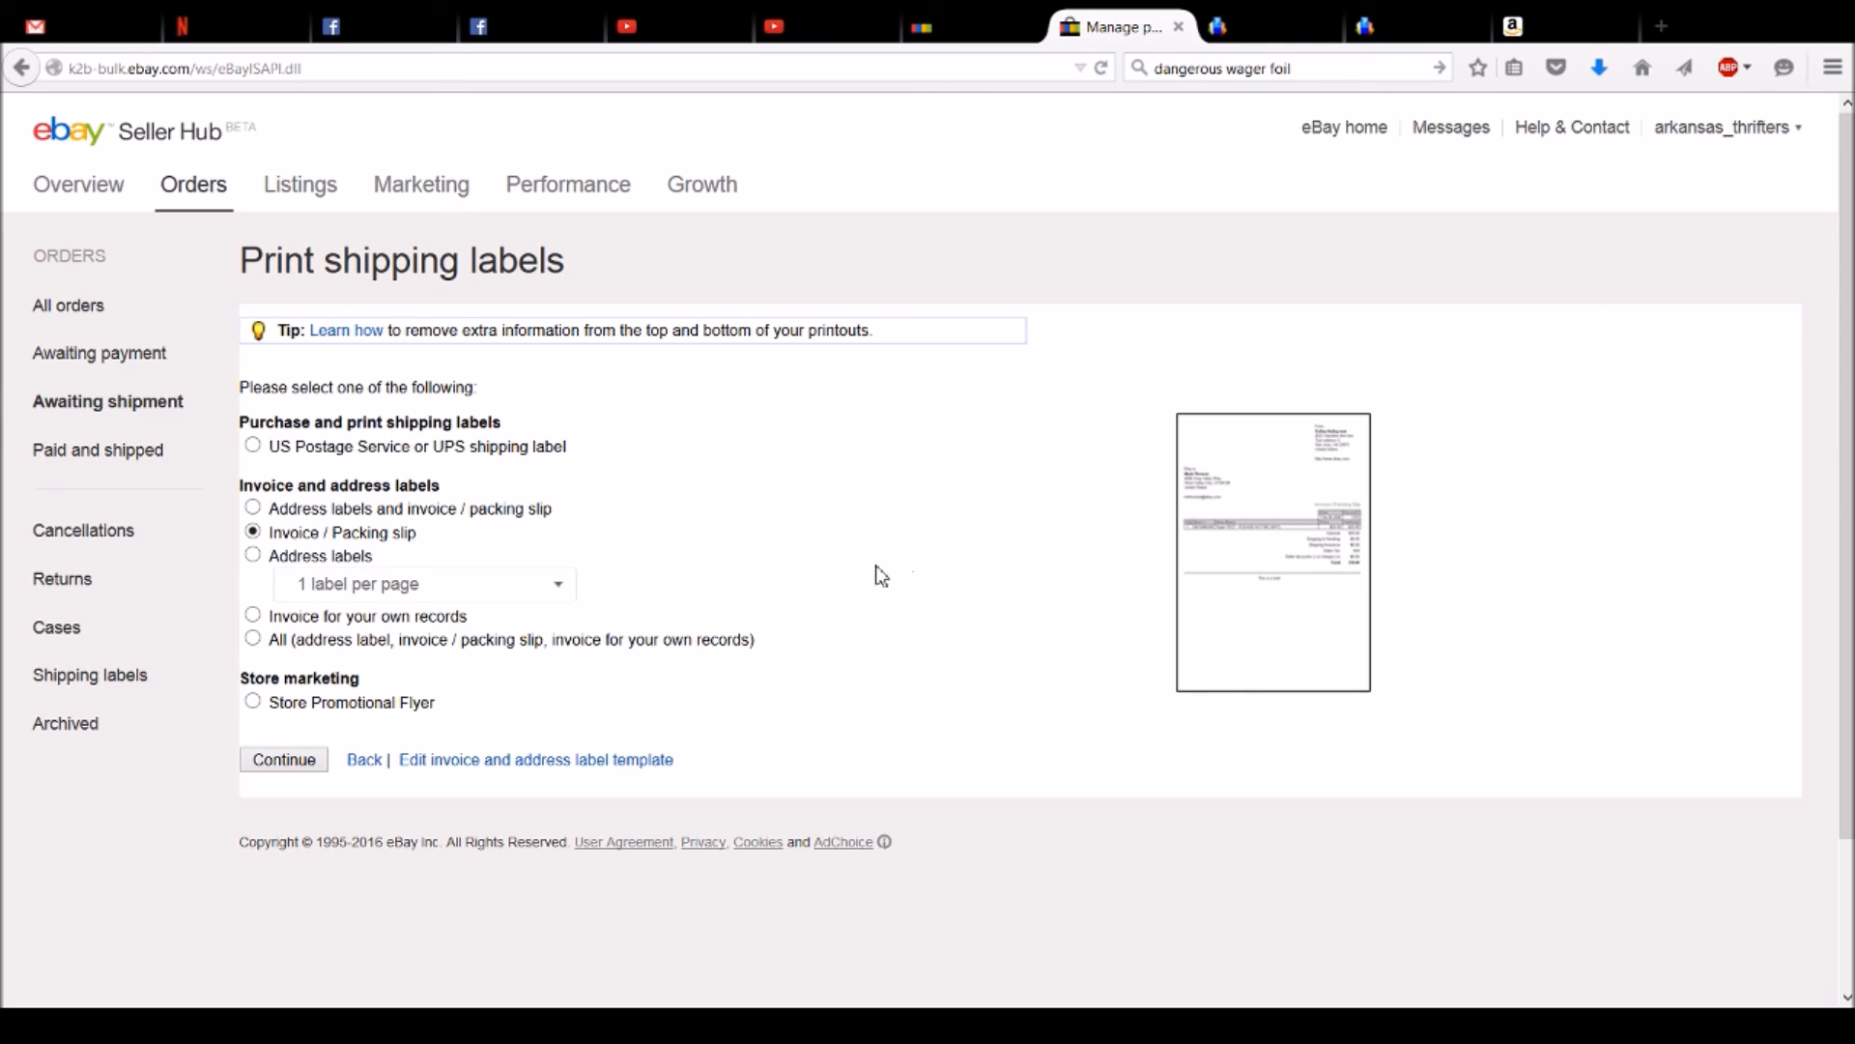